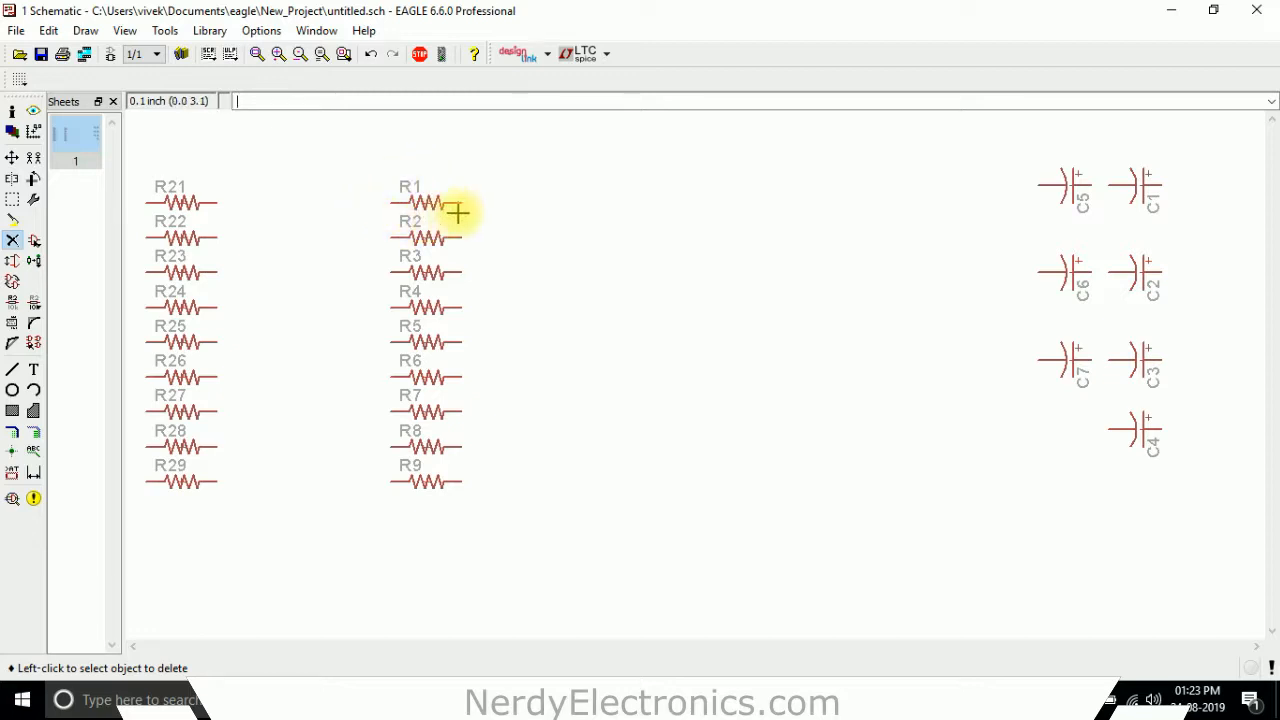
mouse_move(386, 284)
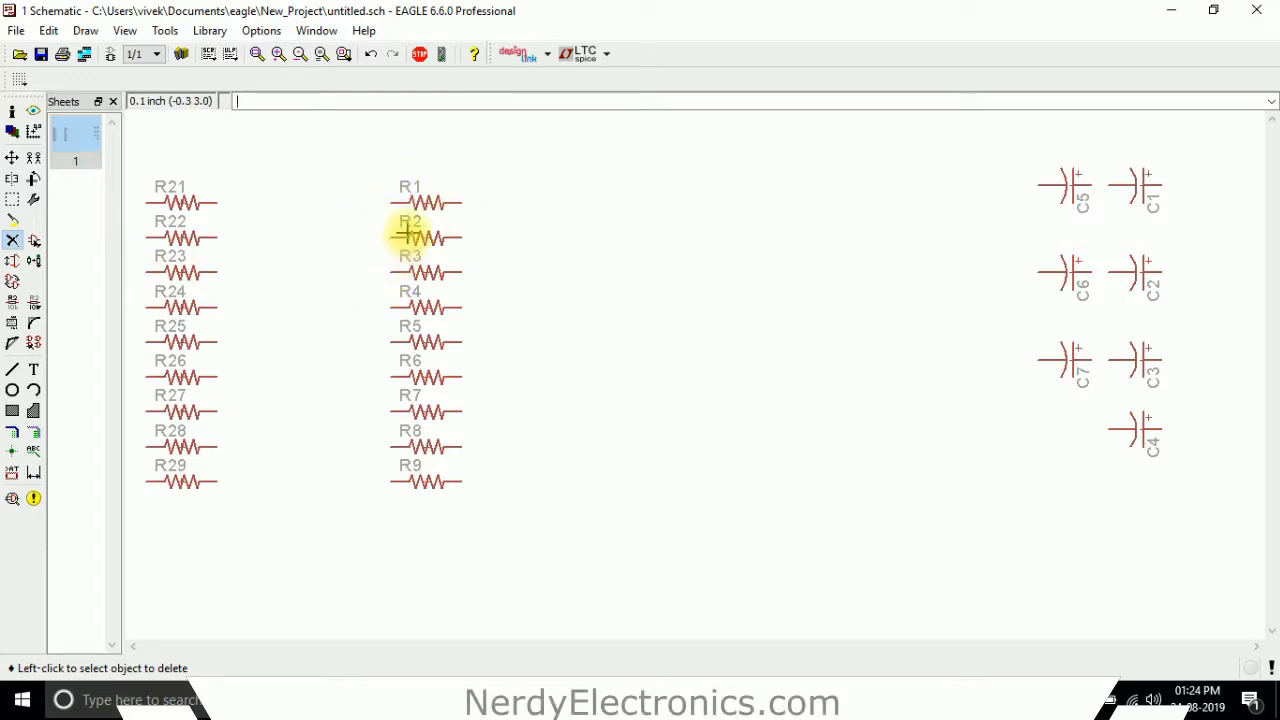
mouse_move(472, 190)
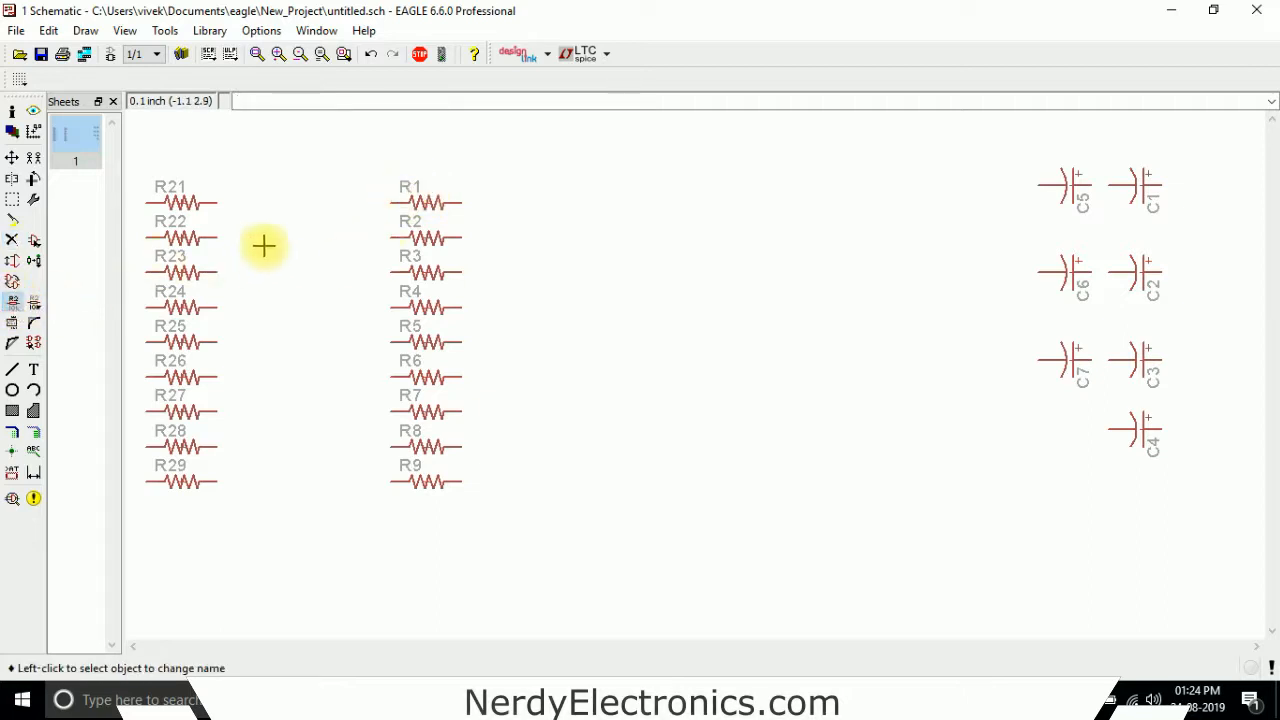
- Rename resistors R1, R2 and R3 to LP_1, LP_2 and LP3 with the Name tool
click(10, 156)
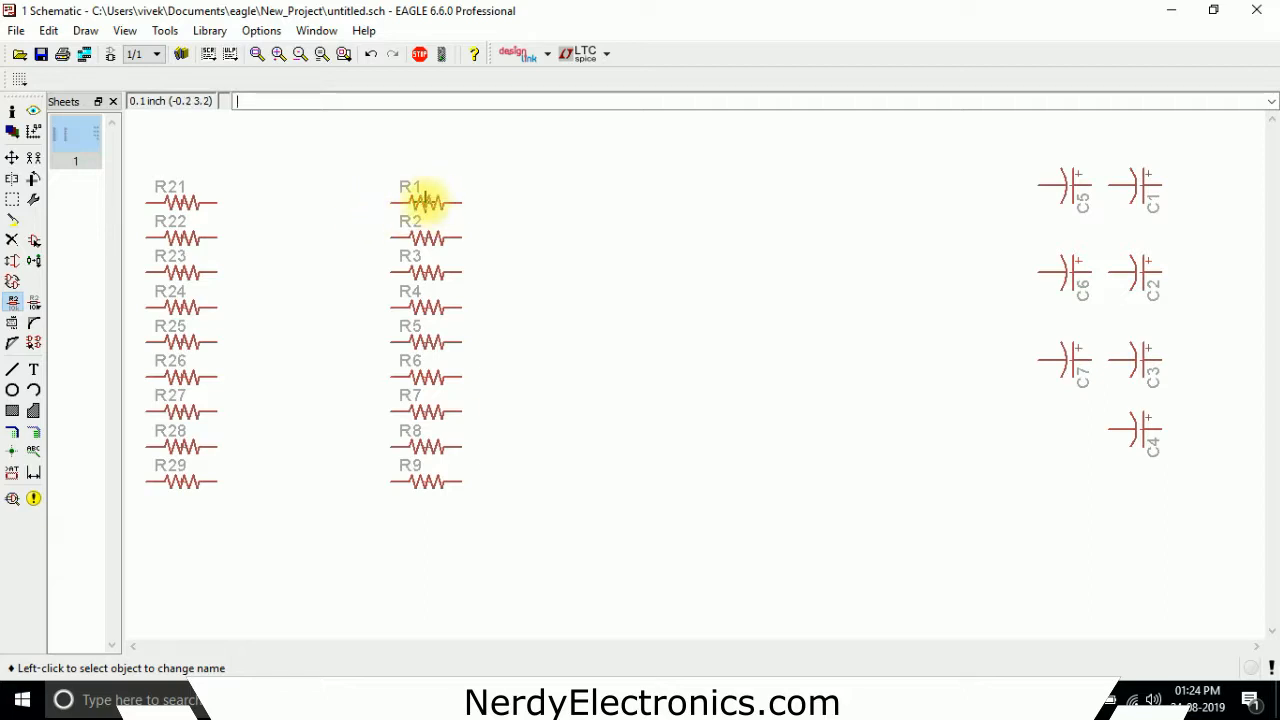
click(424, 204)
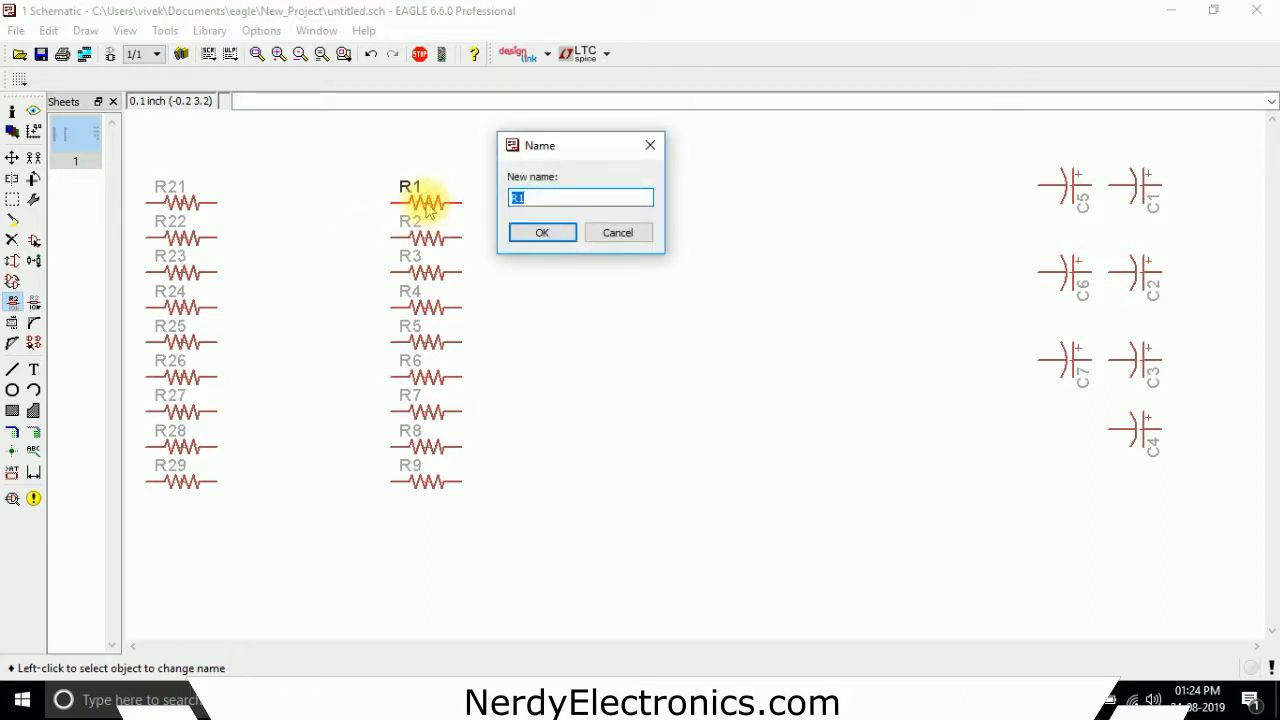
text(LP_Q)
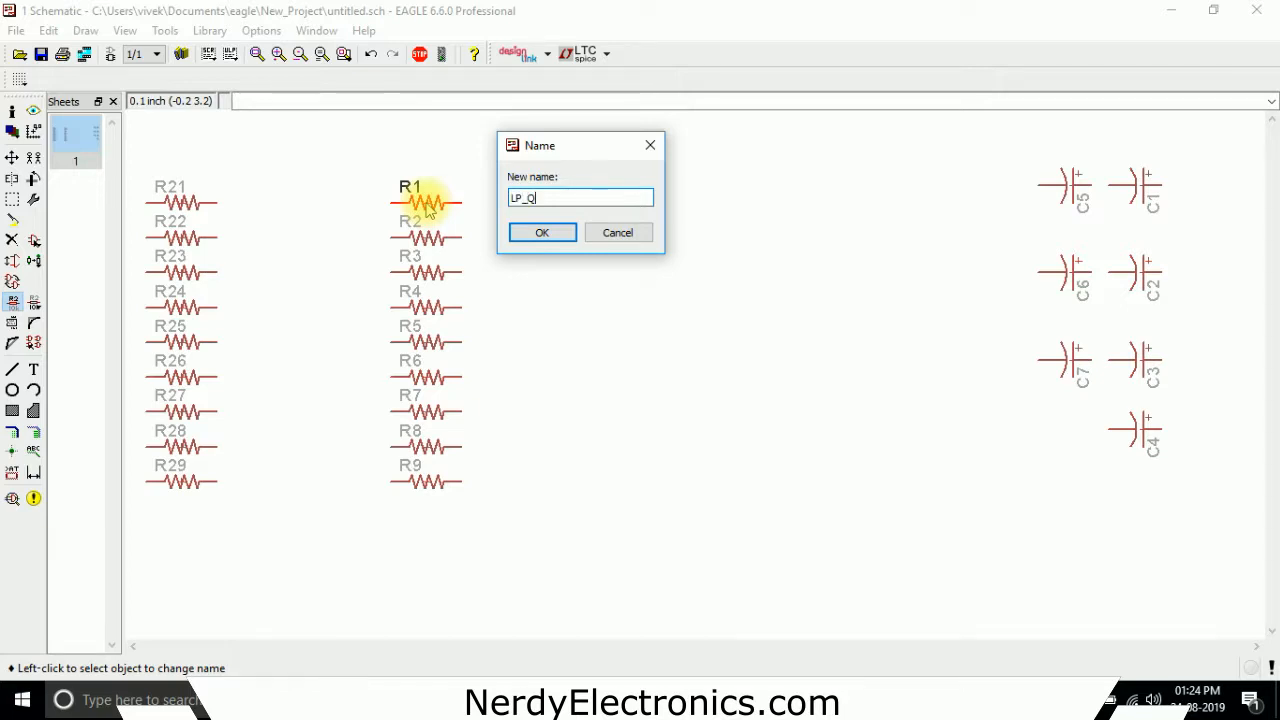
click(542, 232)
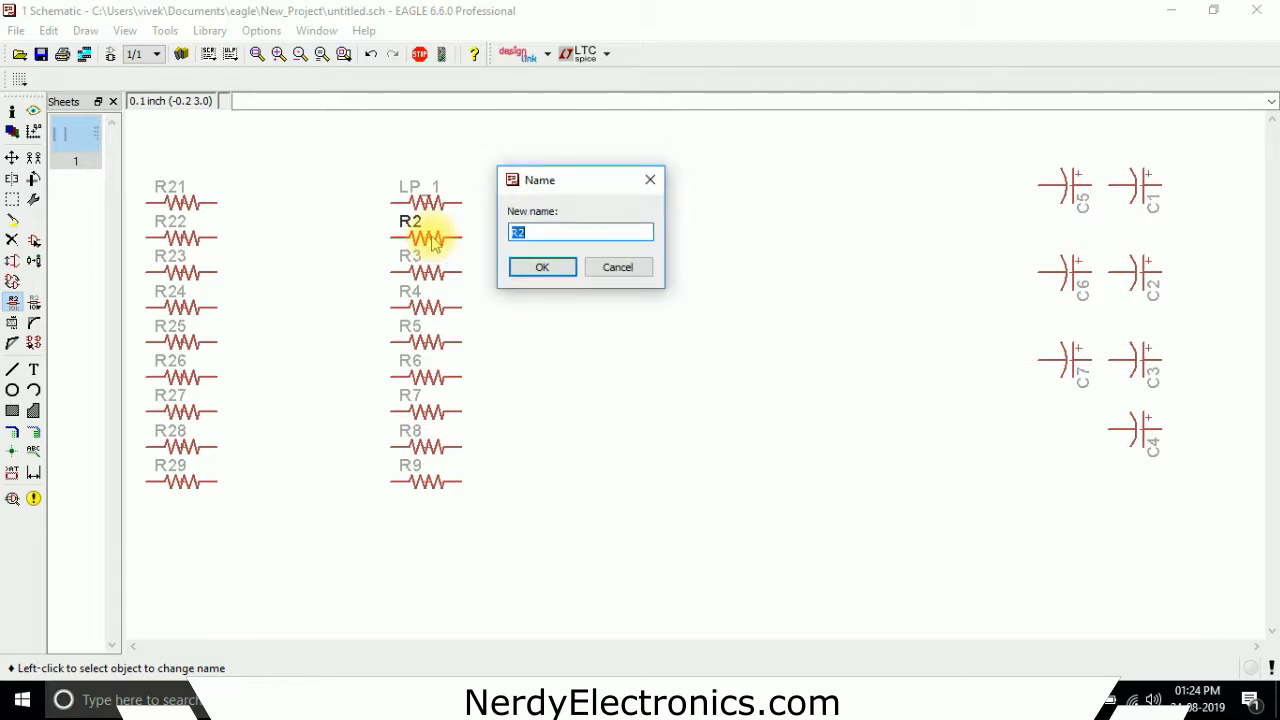
text(LP)
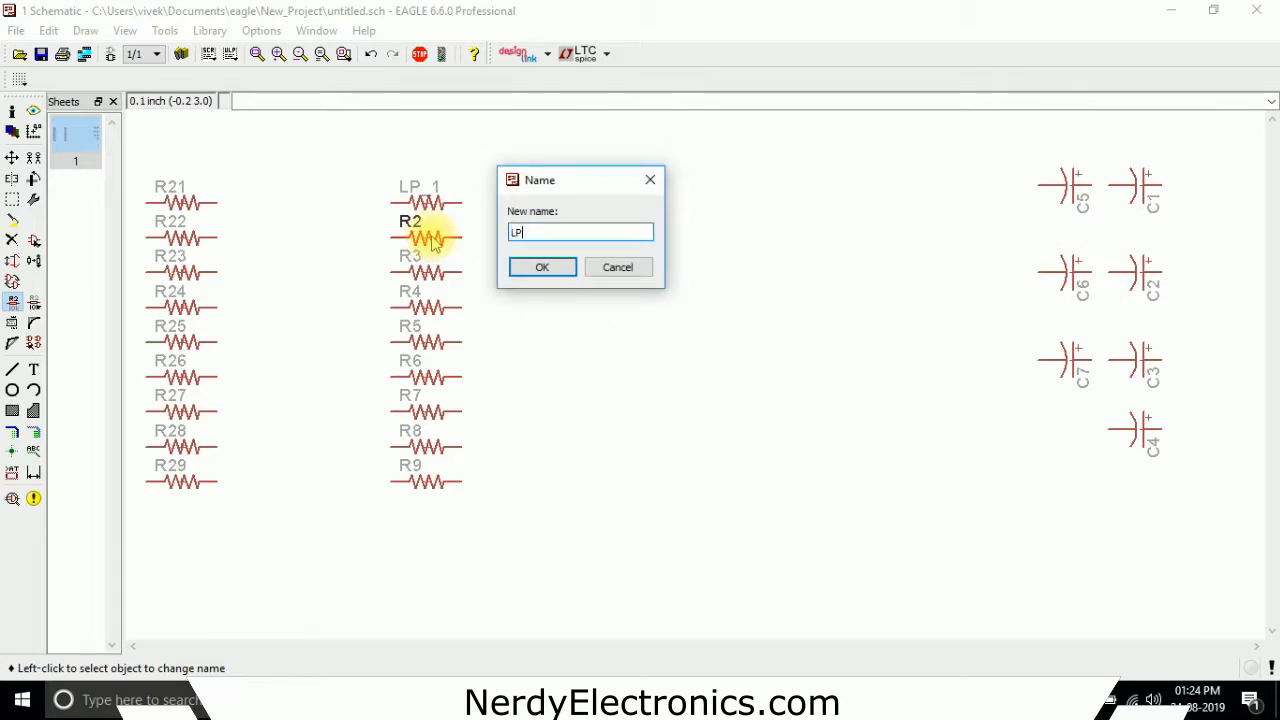
click(542, 268)
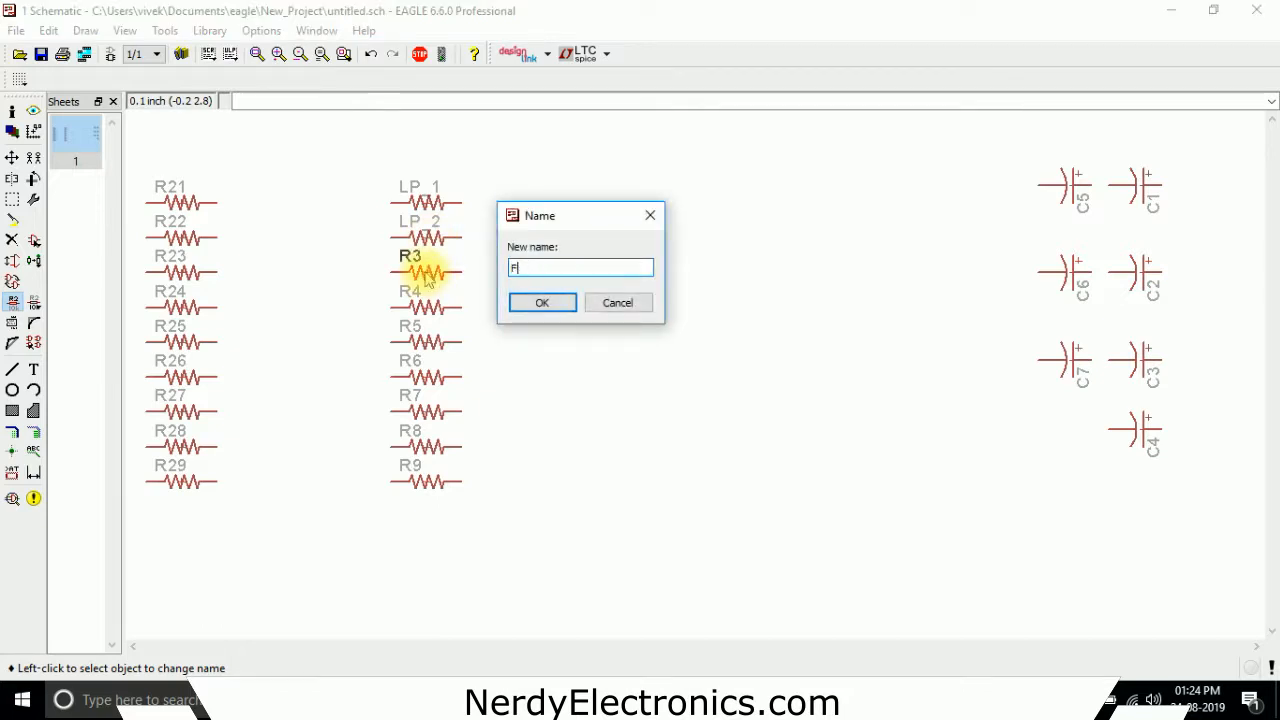
text(LP3)
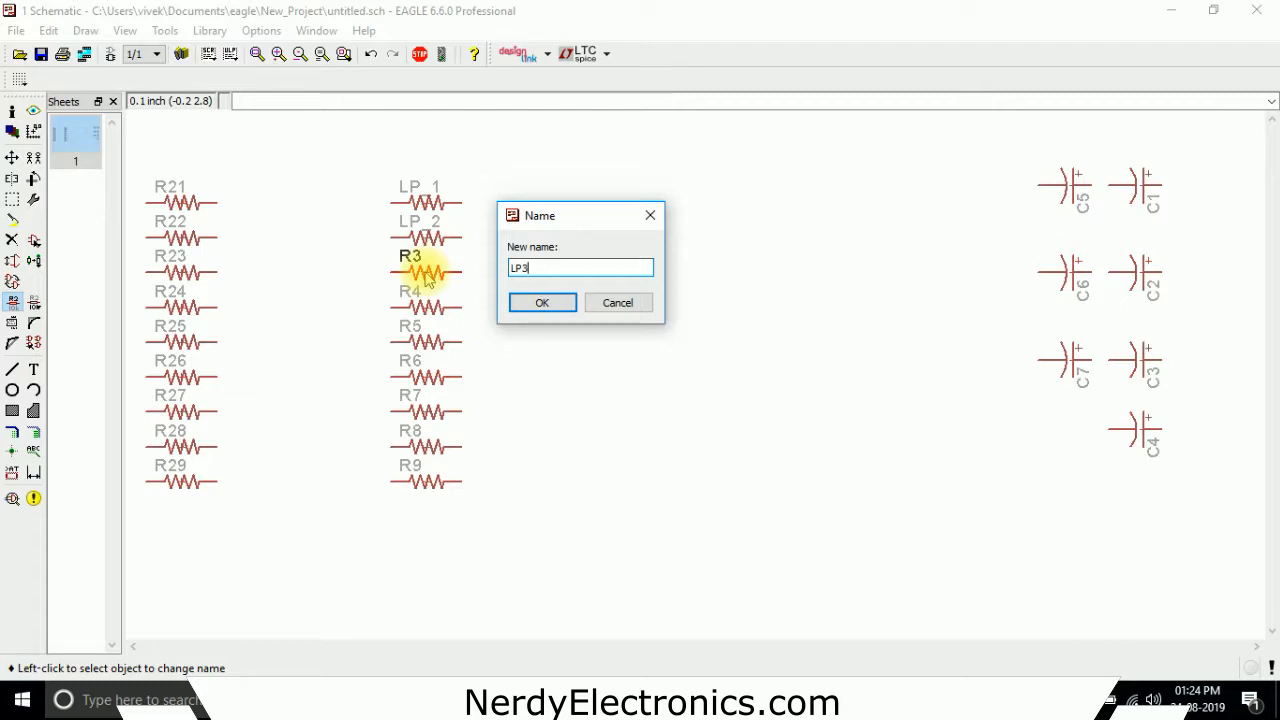
click(542, 302)
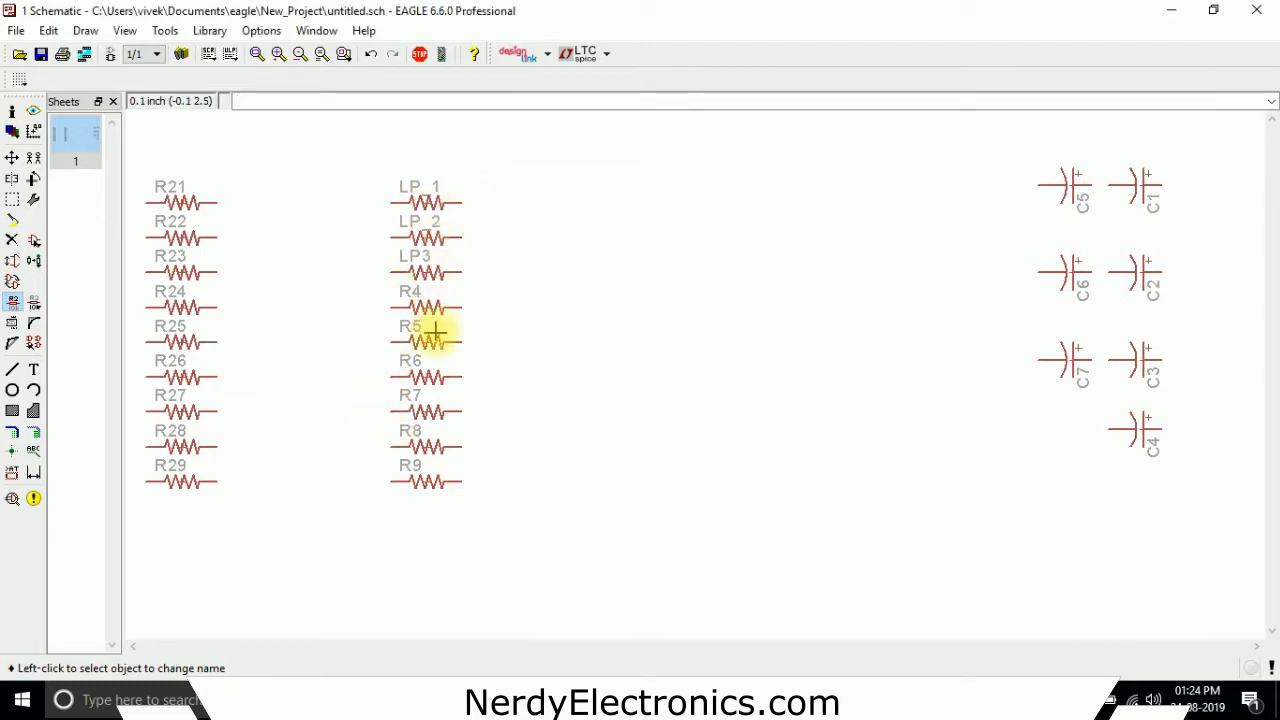
mouse_move(464, 438)
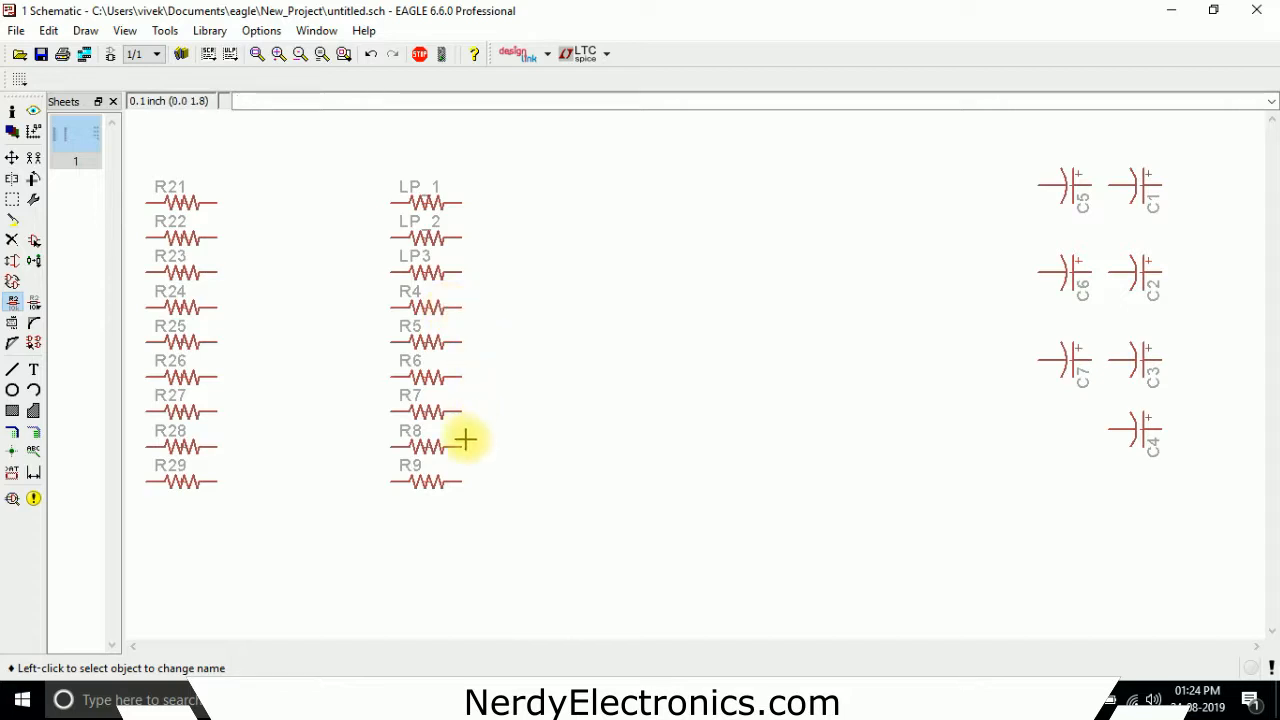
mouse_move(612, 400)
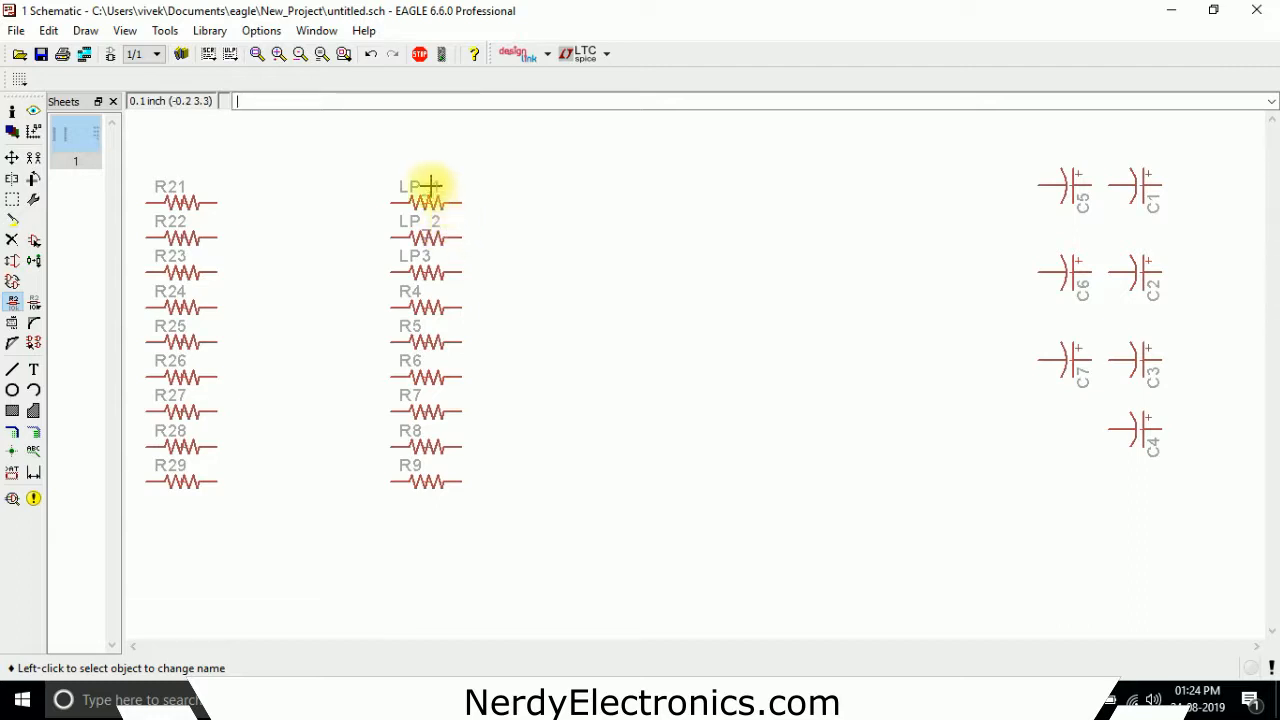
mouse_move(496, 214)
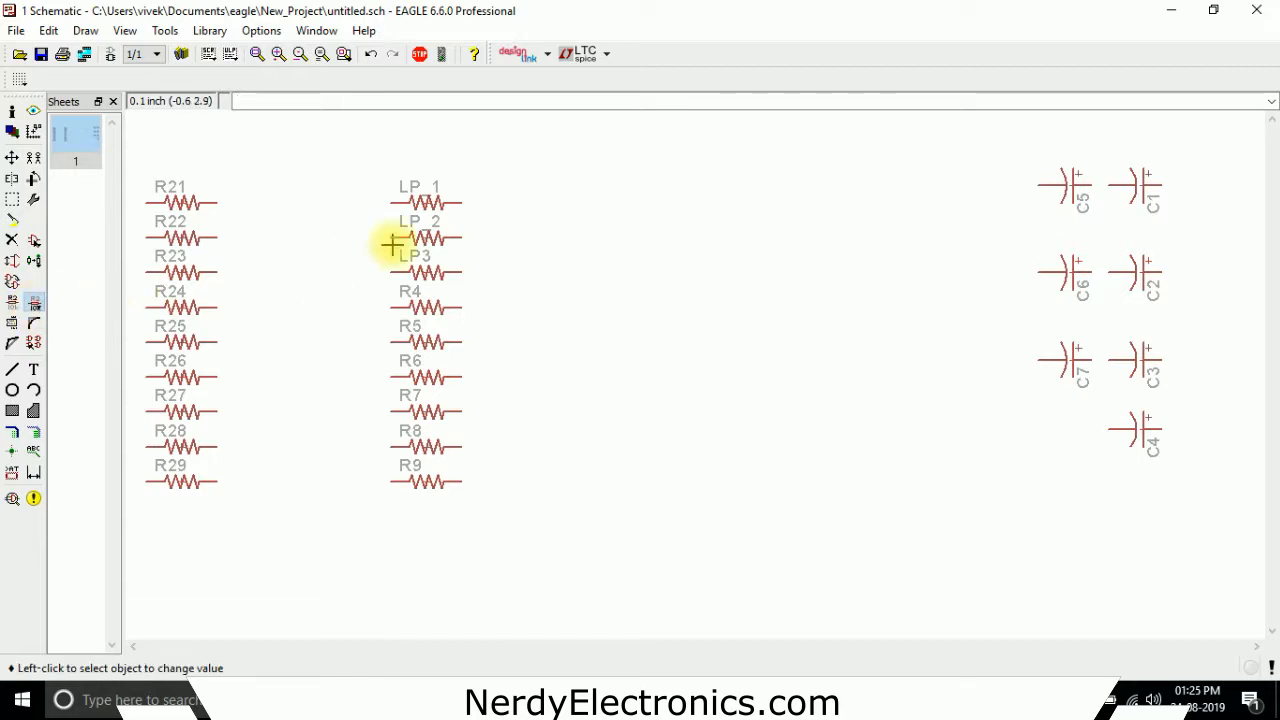
- Give resistor LP_1 the value 10k and LP_2 the value 330e
click(426, 204)
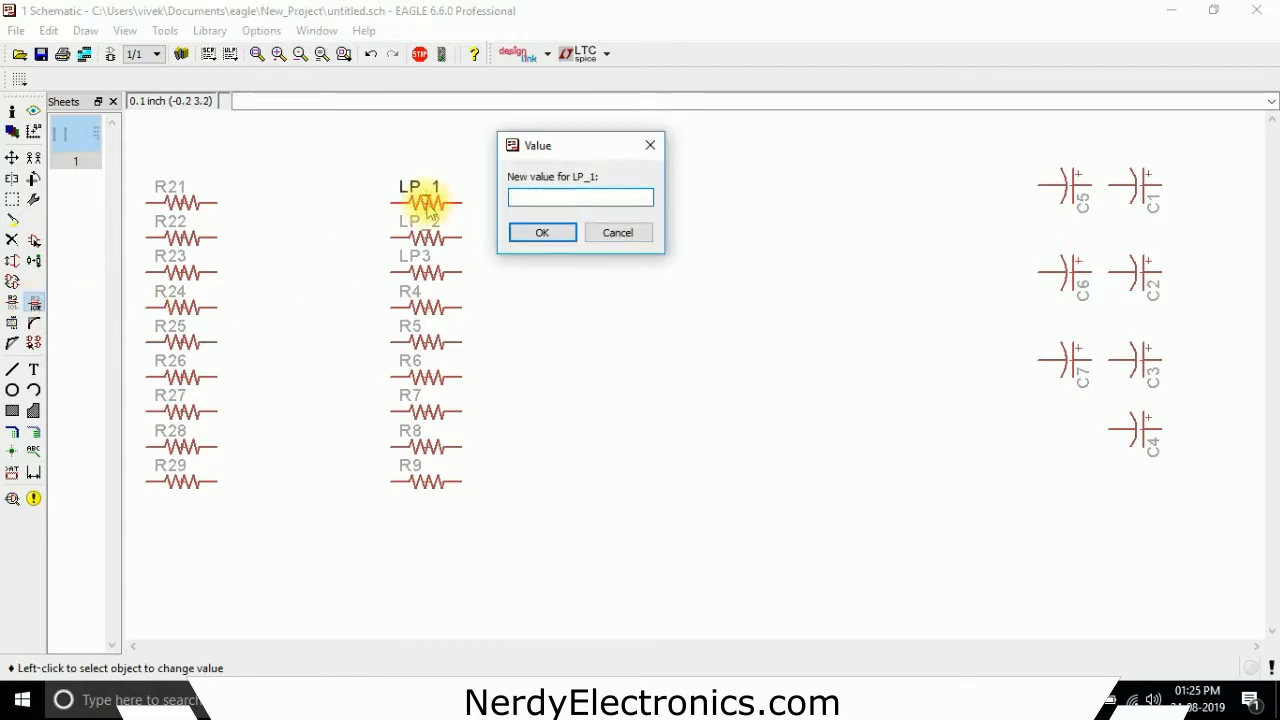
text(10k)
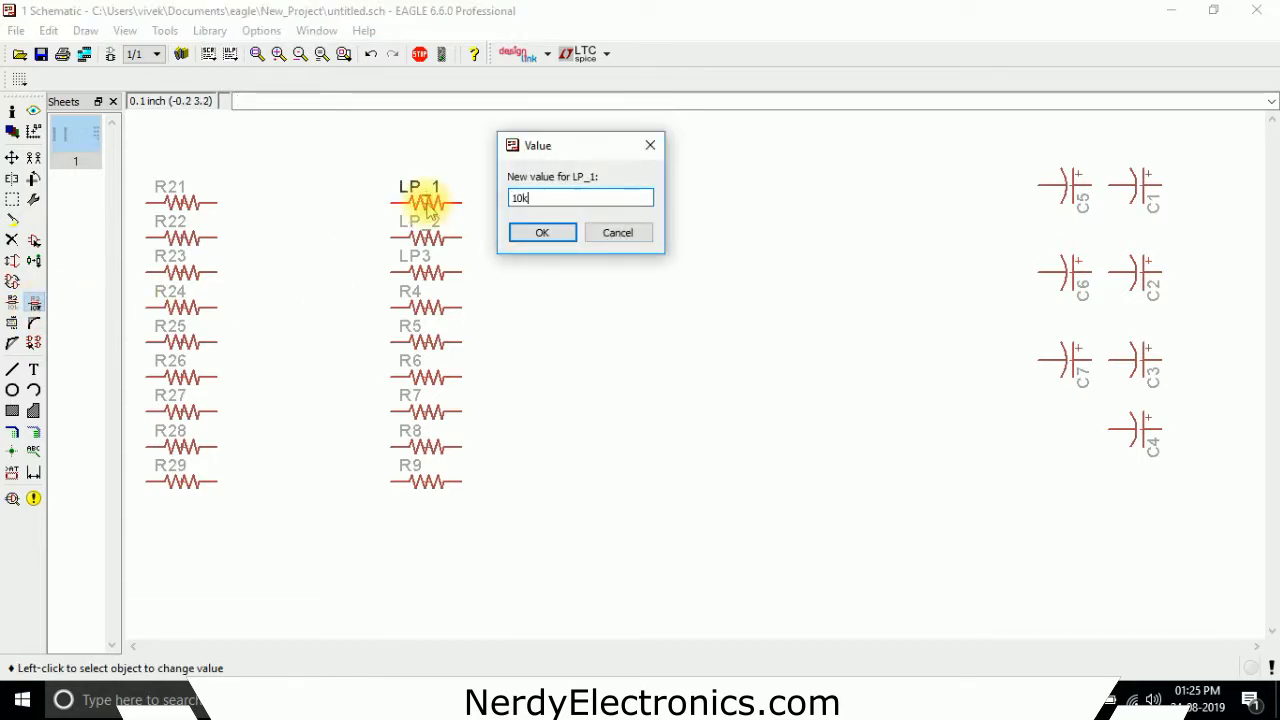
click(542, 232)
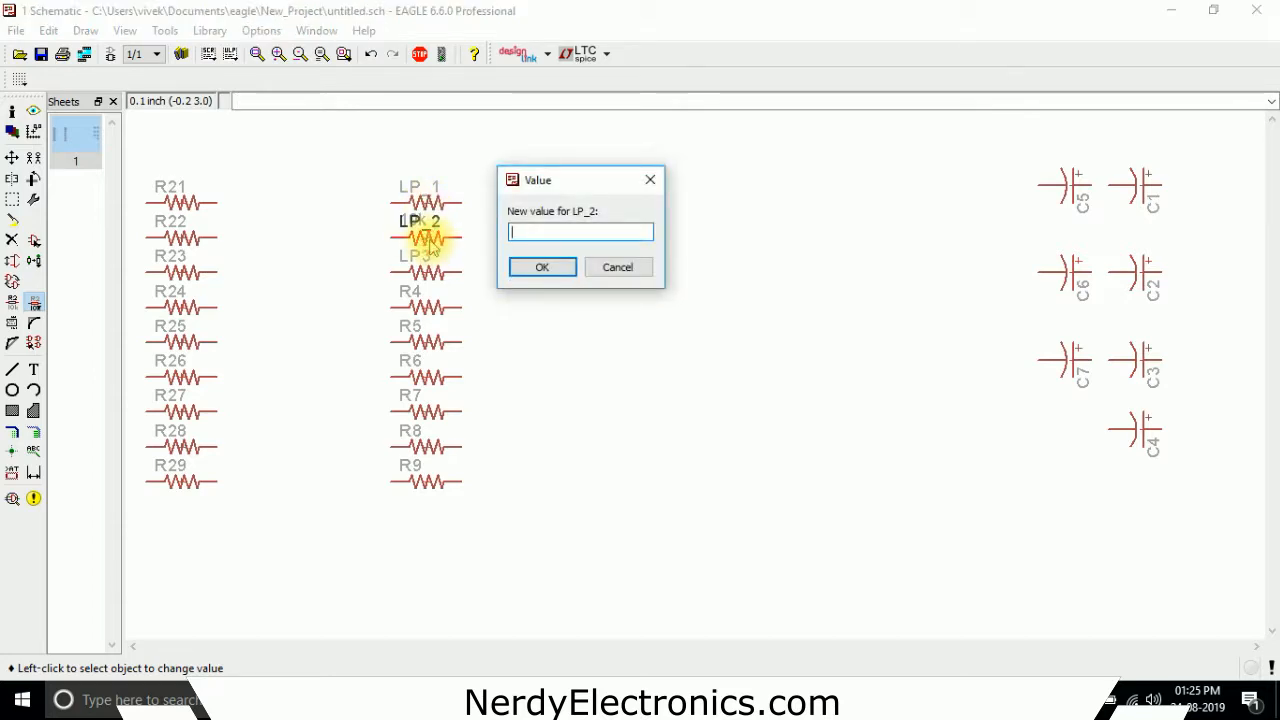
text(330e)
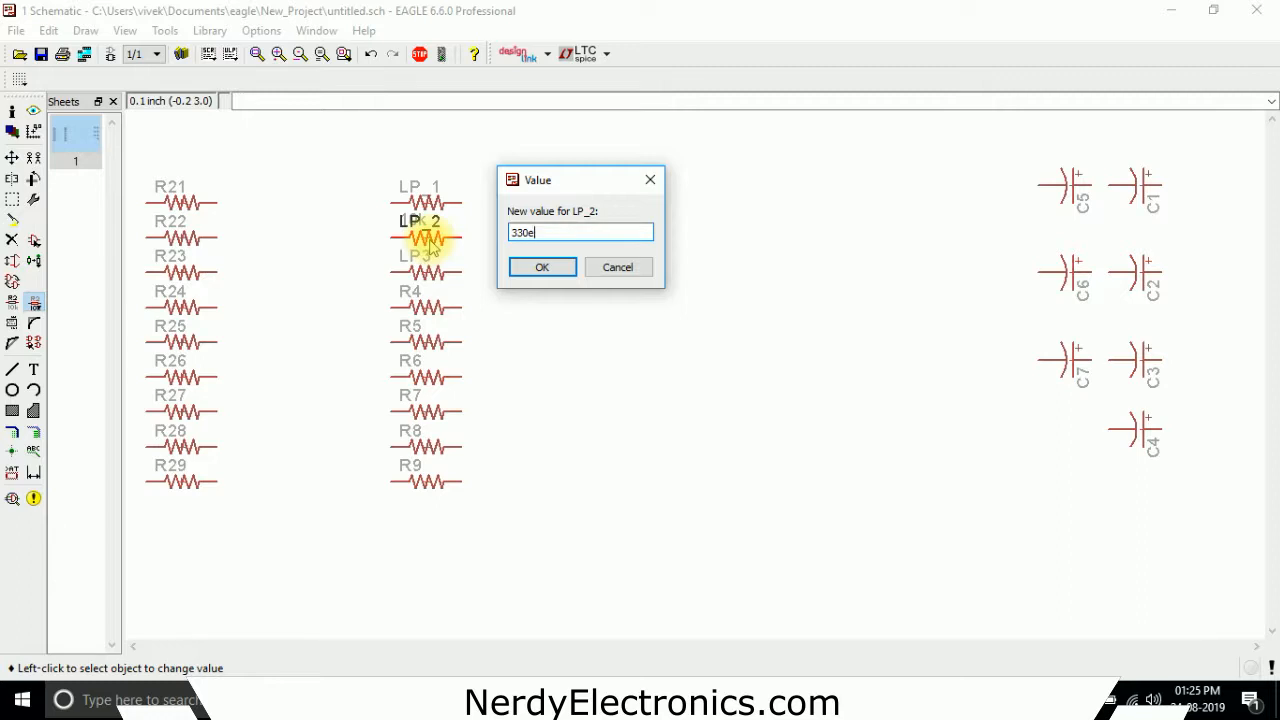
click(542, 268)
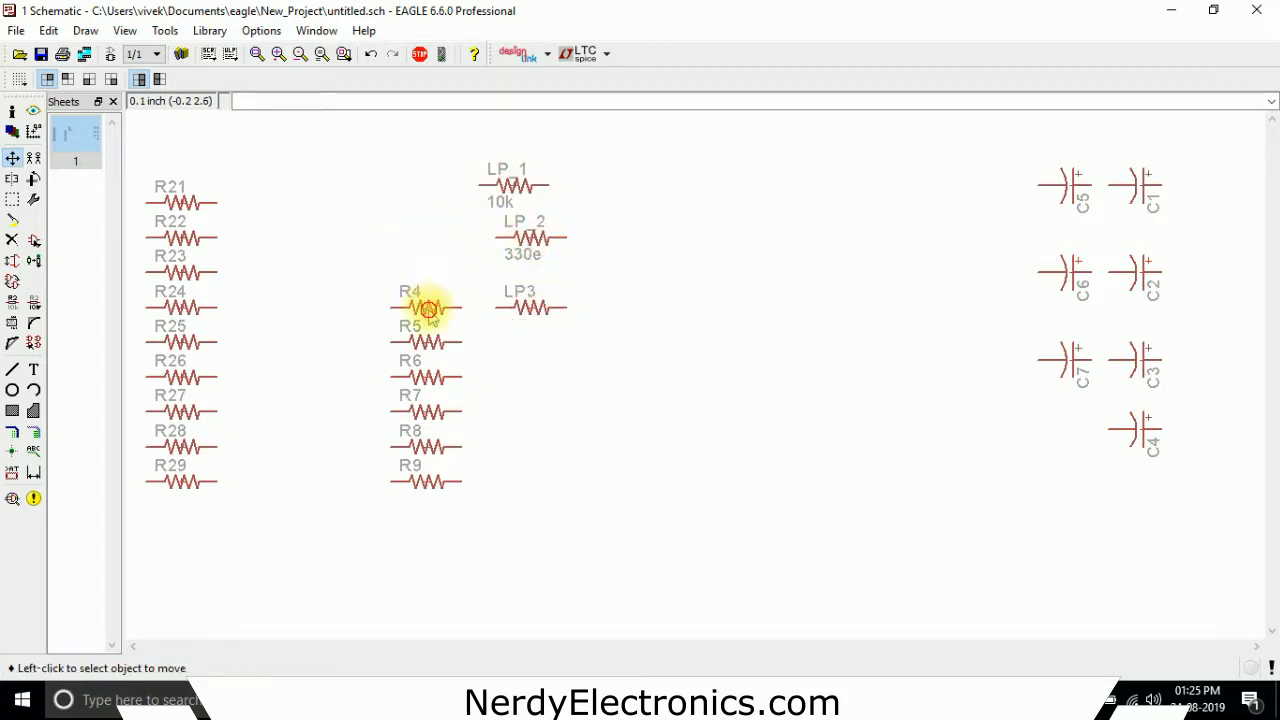
- Drag resistor R4 out of its column to sit just below LP3
drag(424, 308, 536, 360)
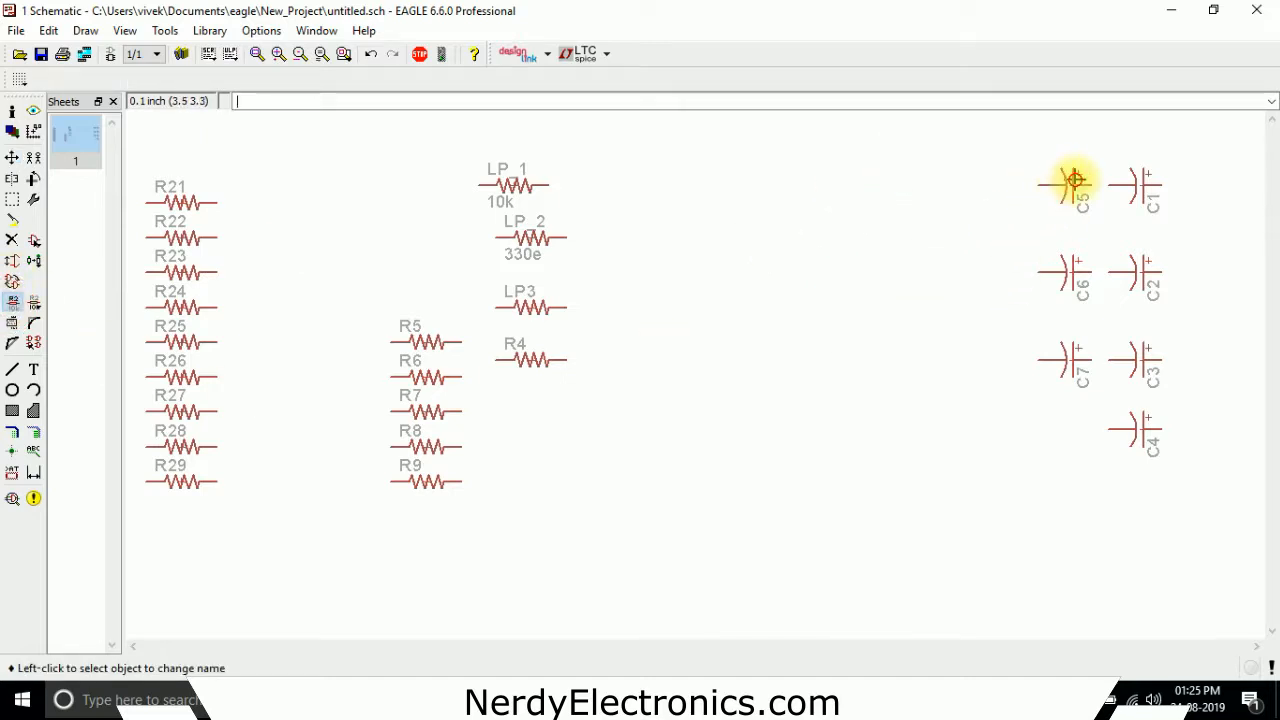
- Give the top-left capacitor CAP1 the value 0.1uf
click(1072, 180)
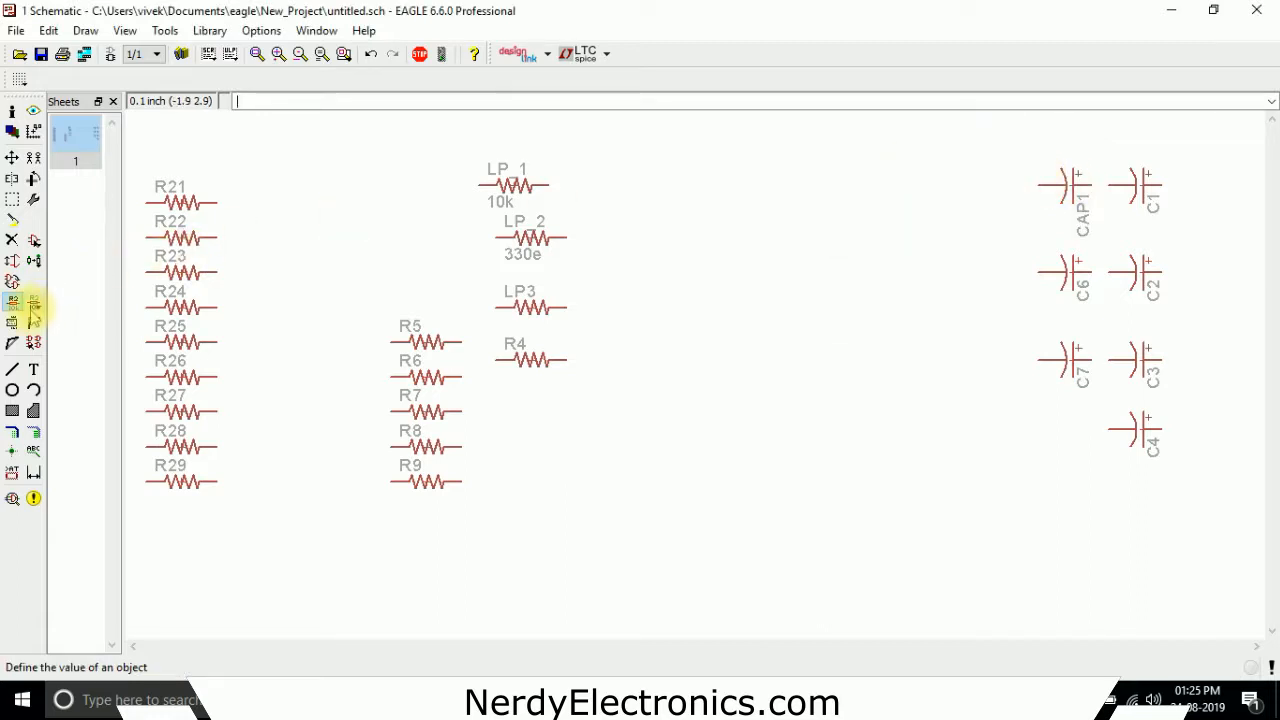
click(1076, 184)
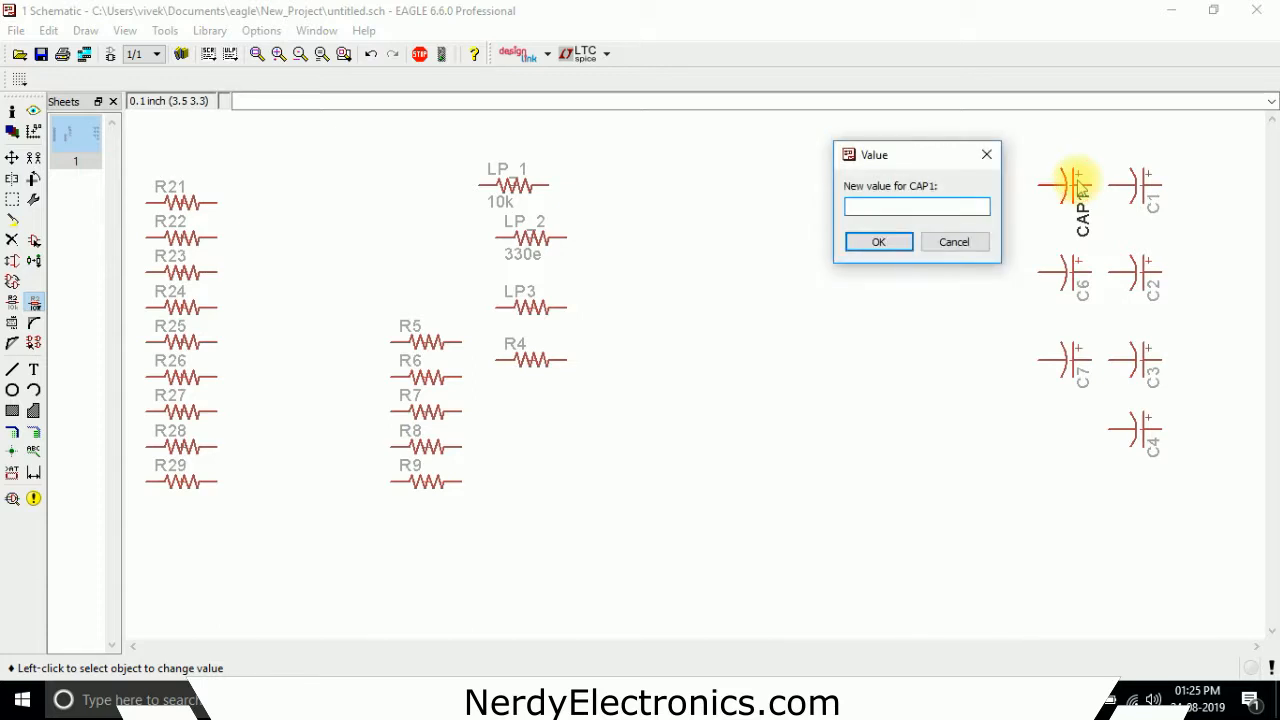
text(0.1)
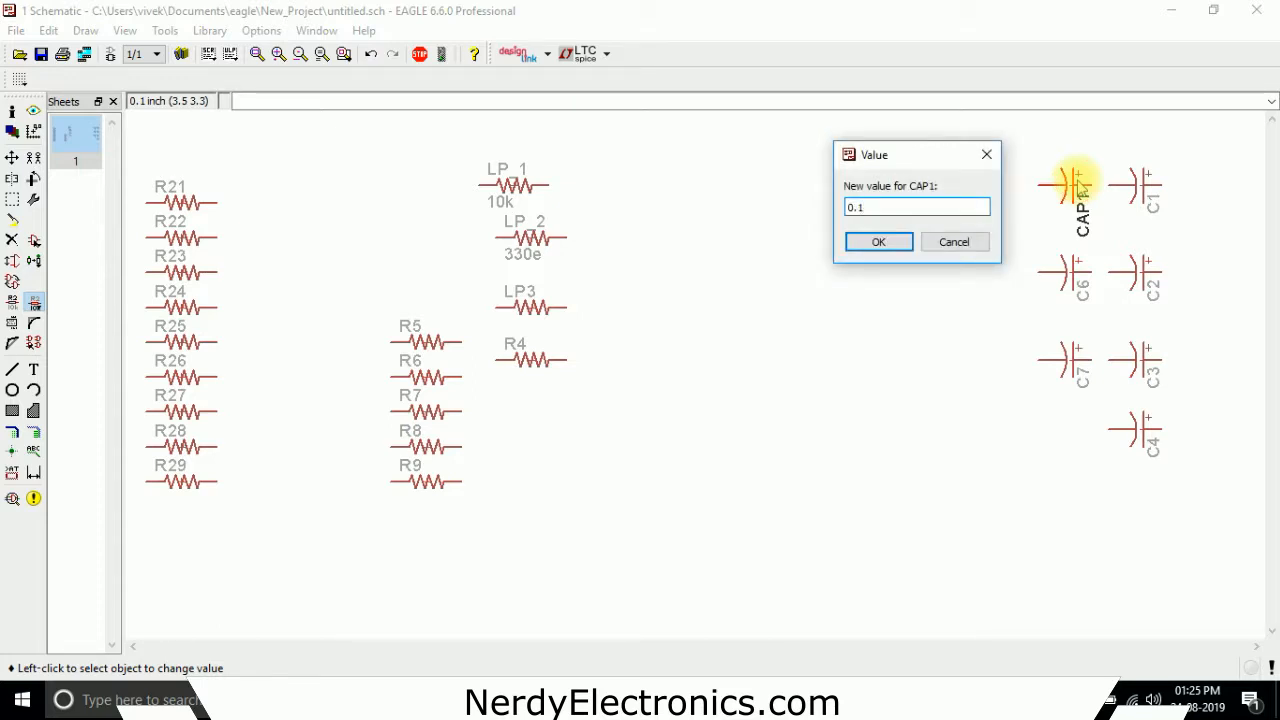
click(878, 240)
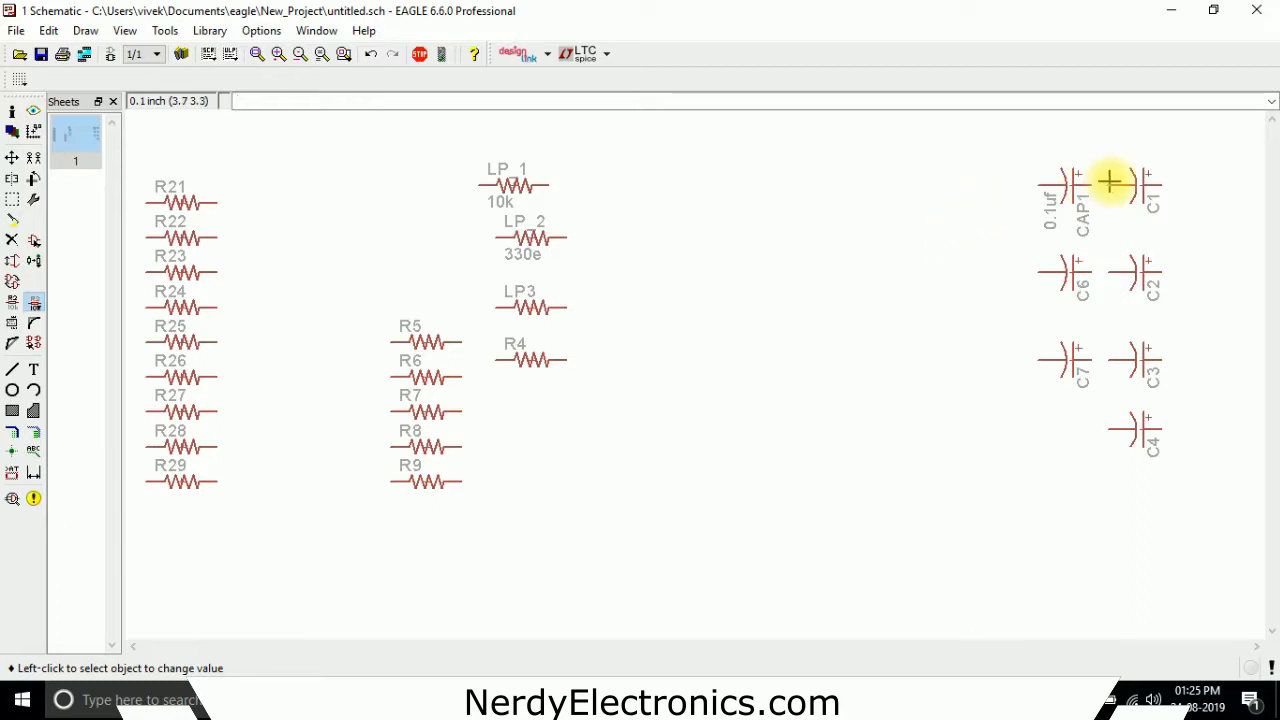
mouse_move(1054, 404)
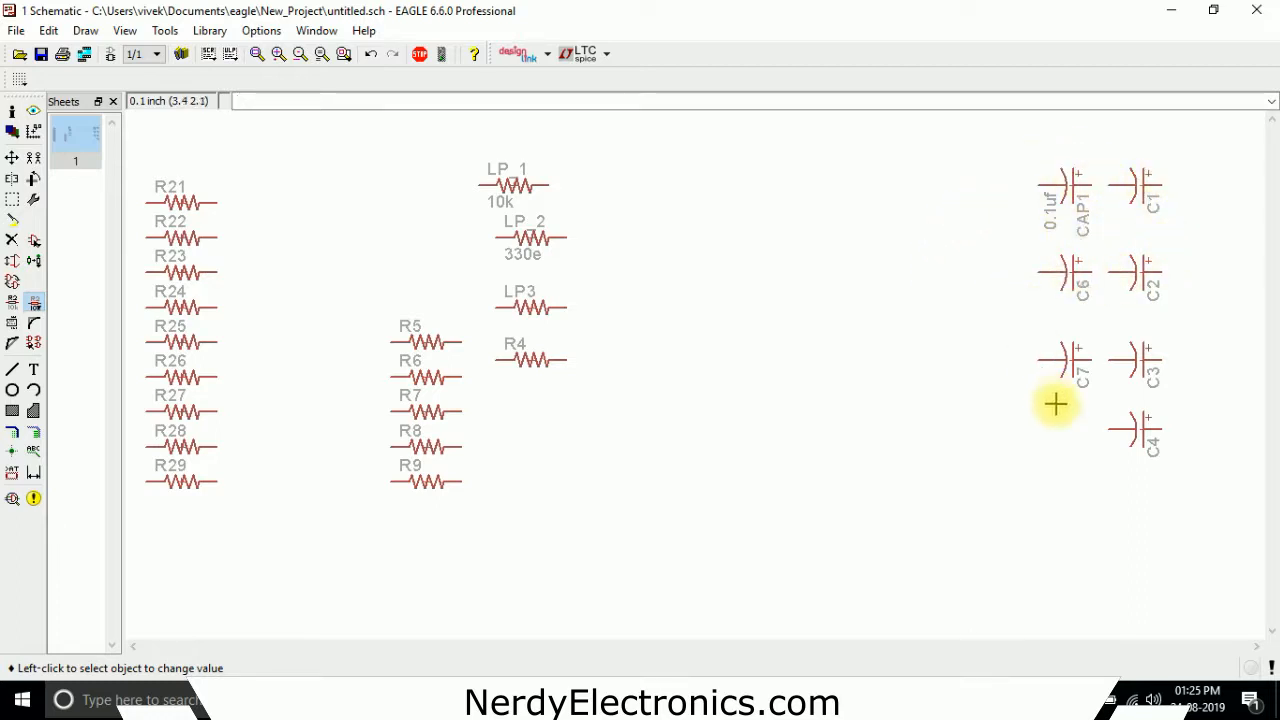
mouse_move(396, 288)
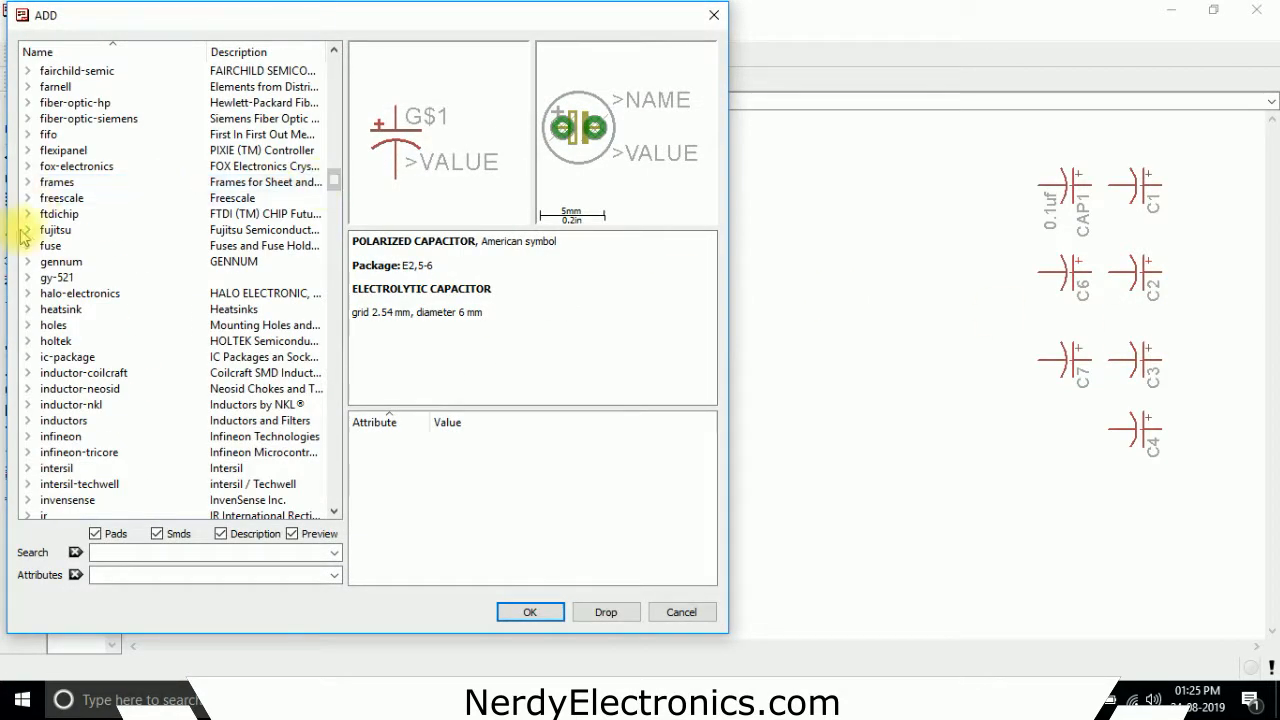
- Pick the GS2974 chip from the gennum library and place it on the sheet as IC1
click(28, 228)
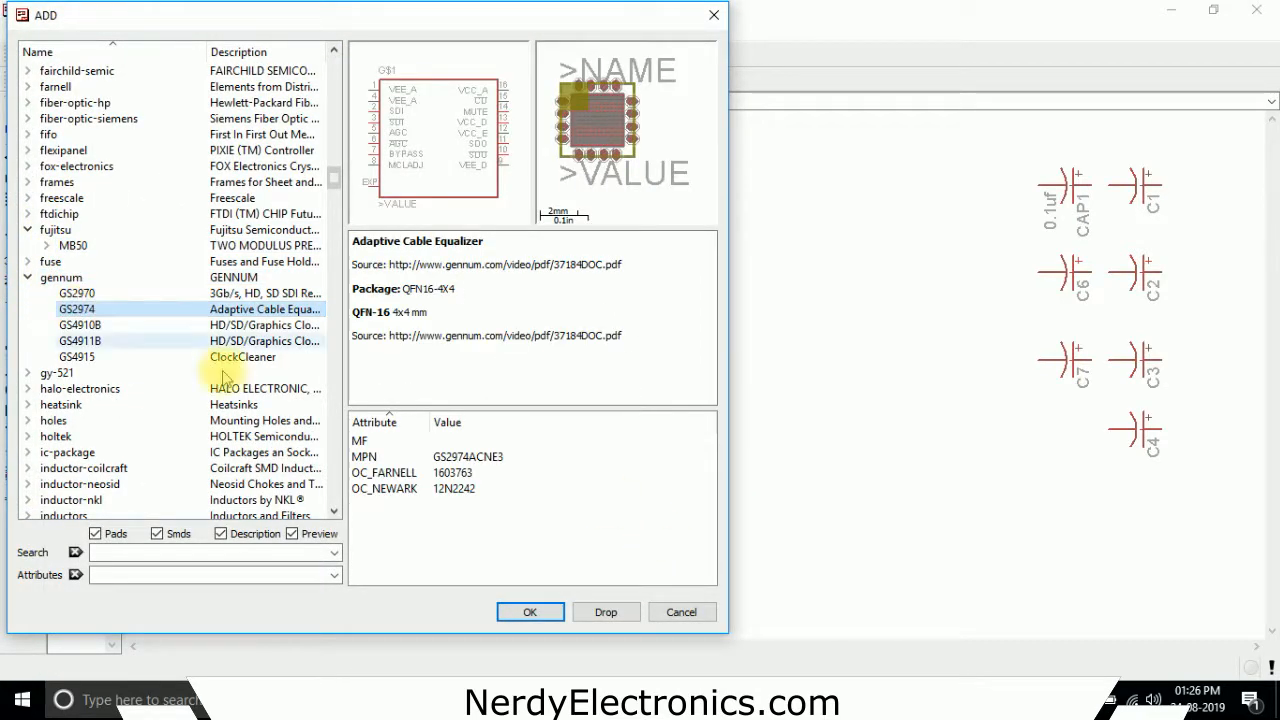
click(528, 612)
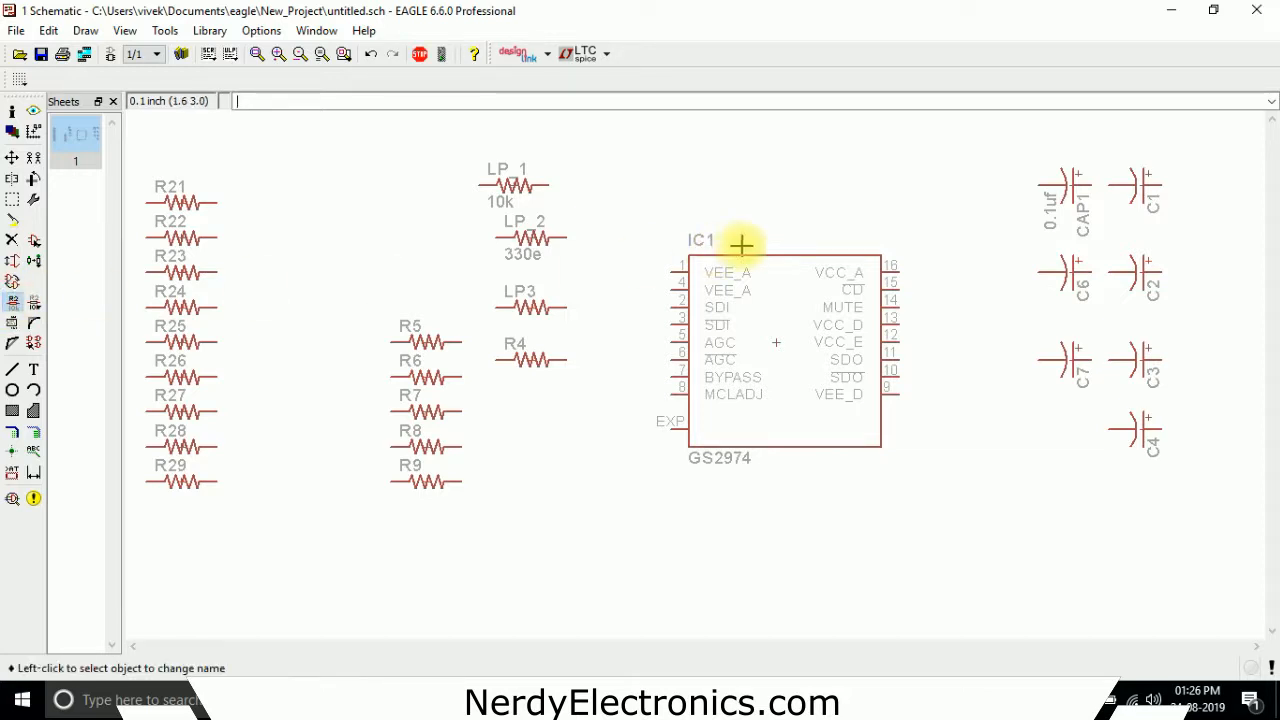
- Rename the GS2974 chip IC1 to RECEIVER_IC
click(740, 244)
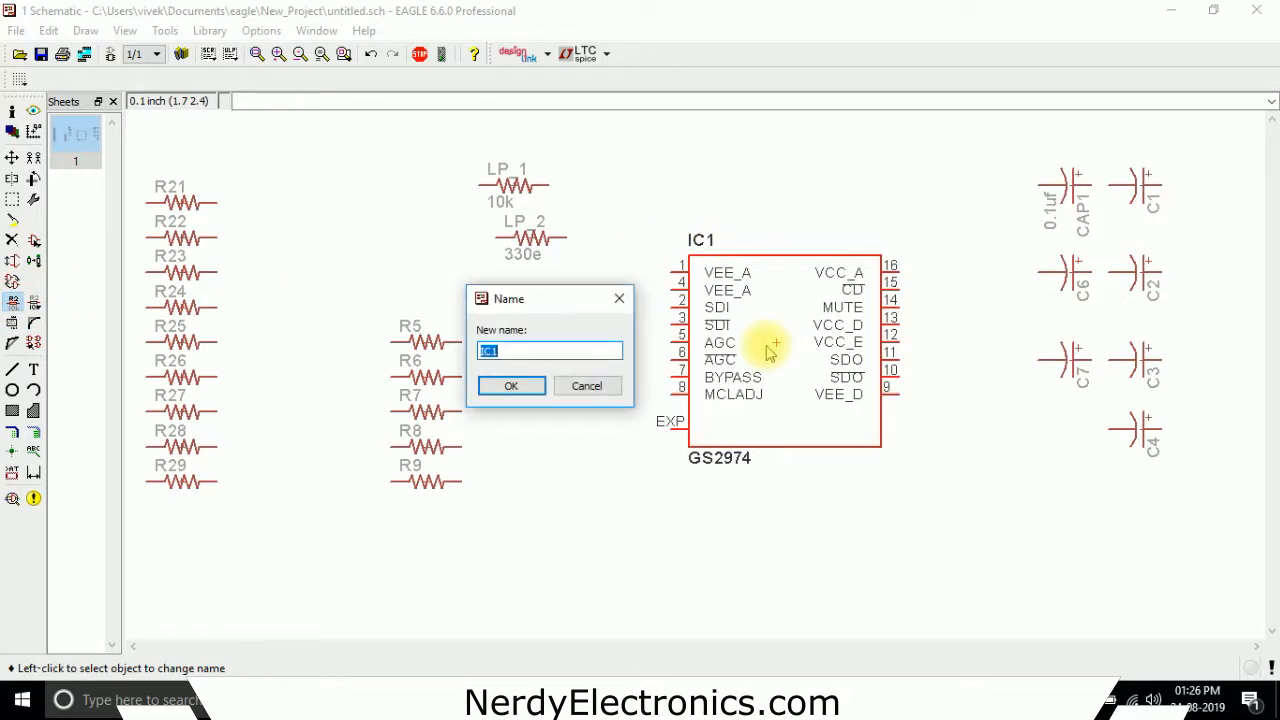
text(REC)
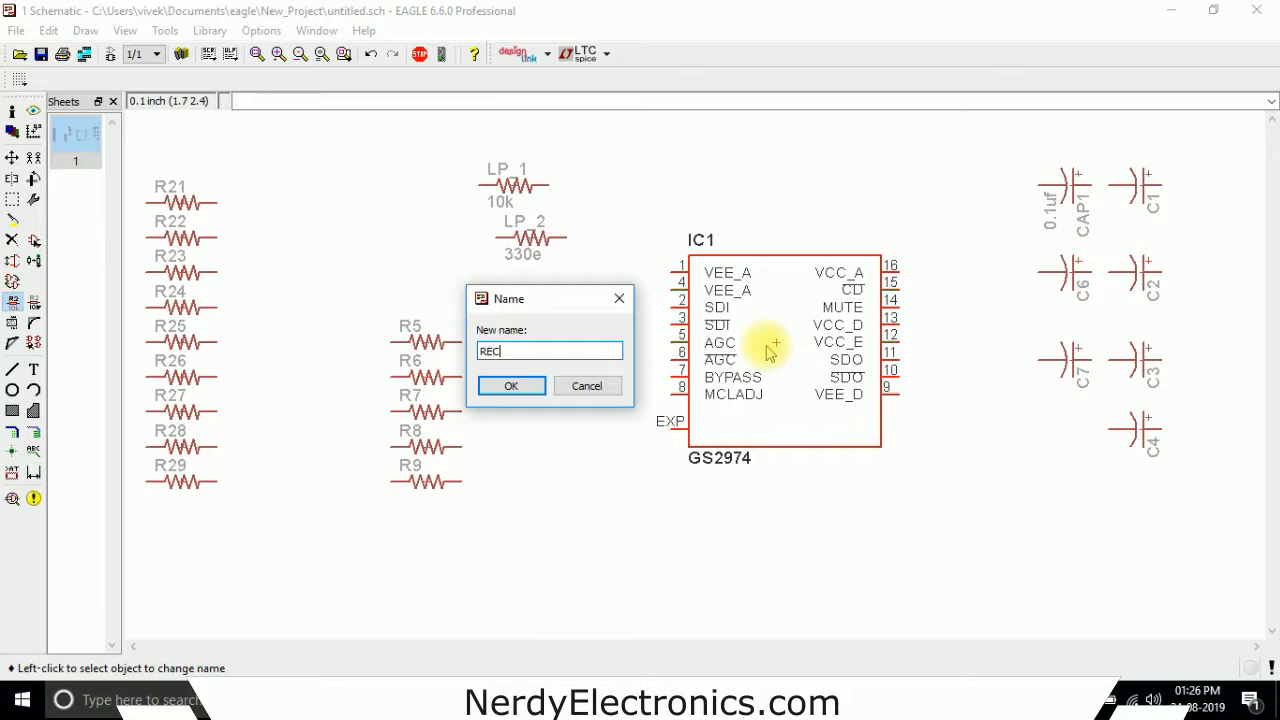
text(EIVER)
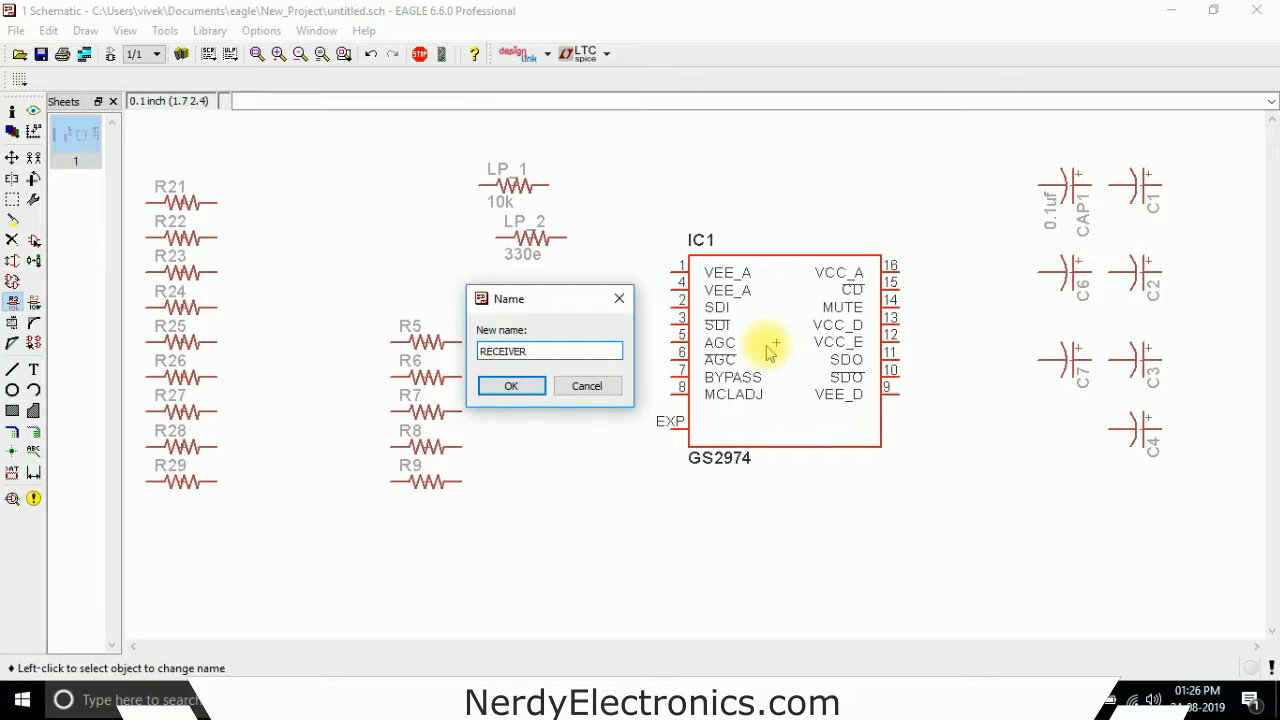
click(512, 384)
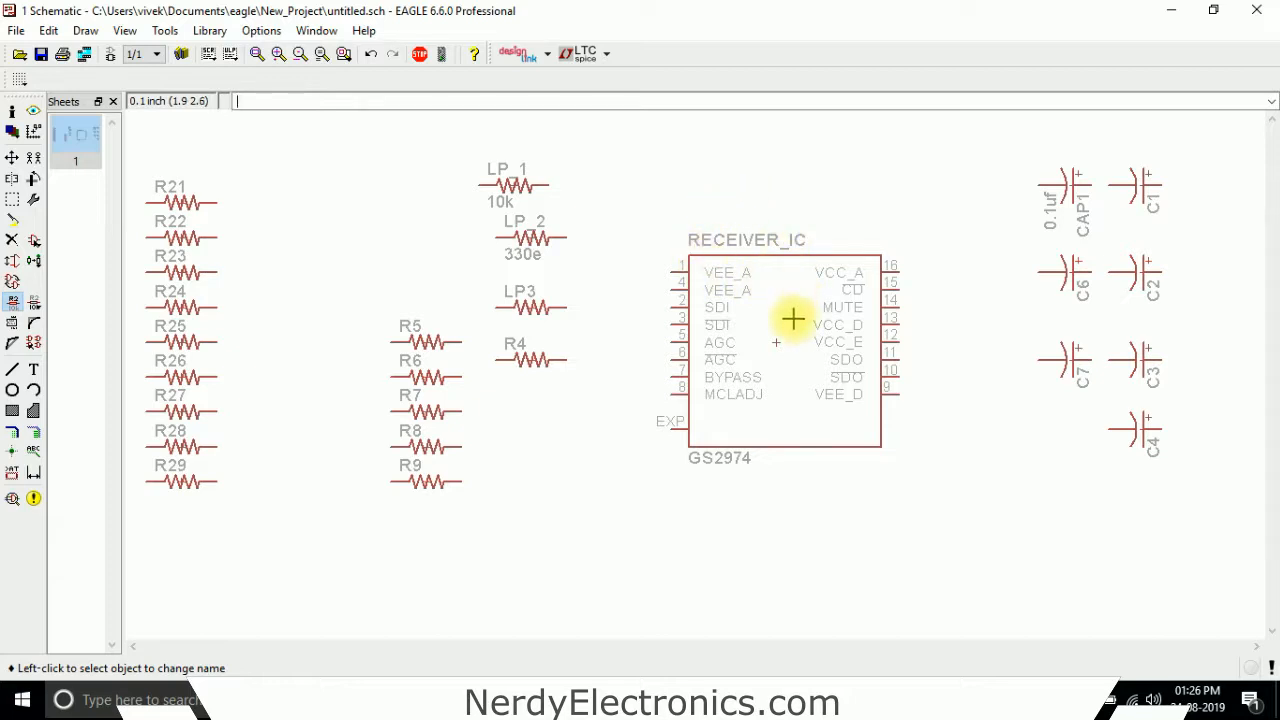
mouse_move(776, 458)
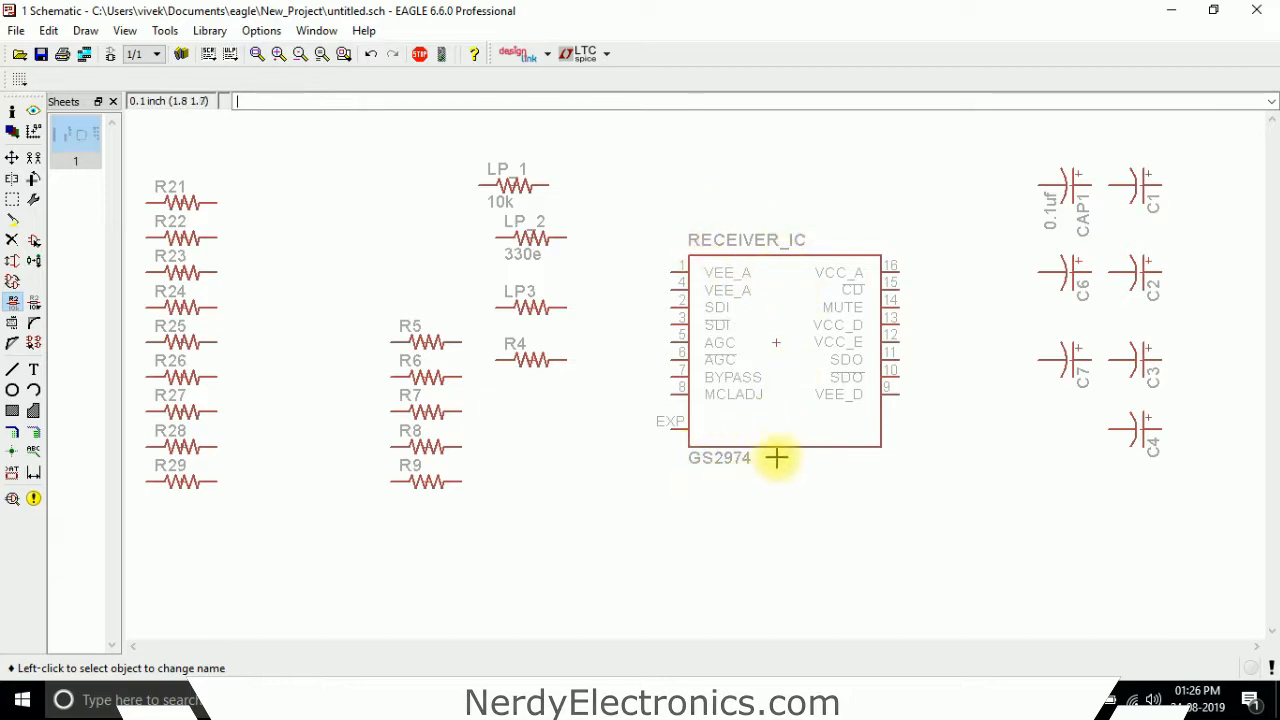
mouse_move(782, 462)
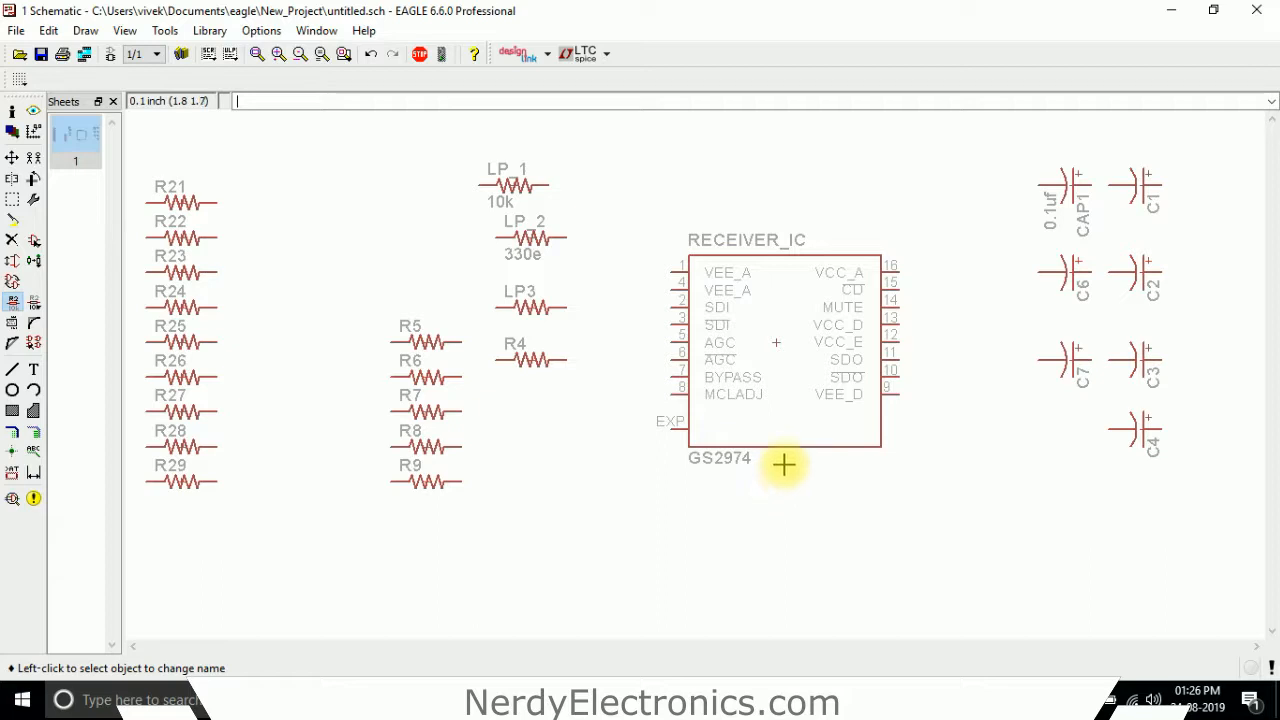
mouse_move(720, 192)
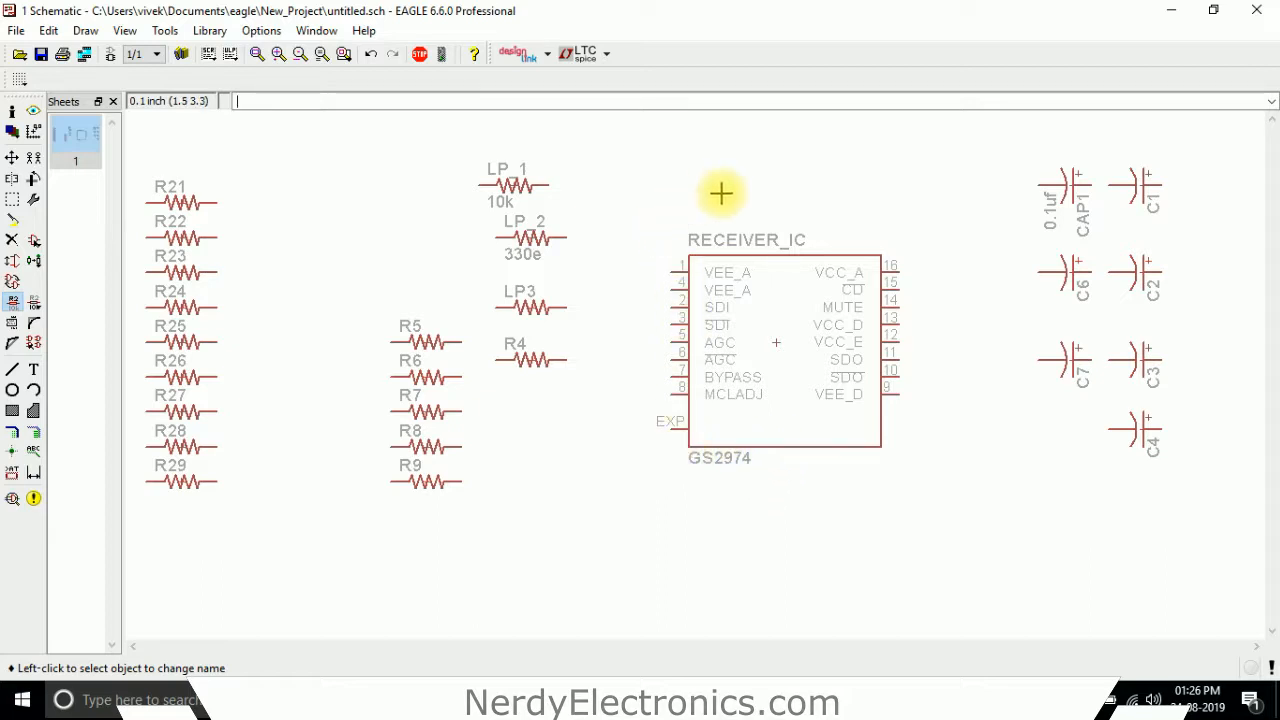
mouse_move(820, 410)
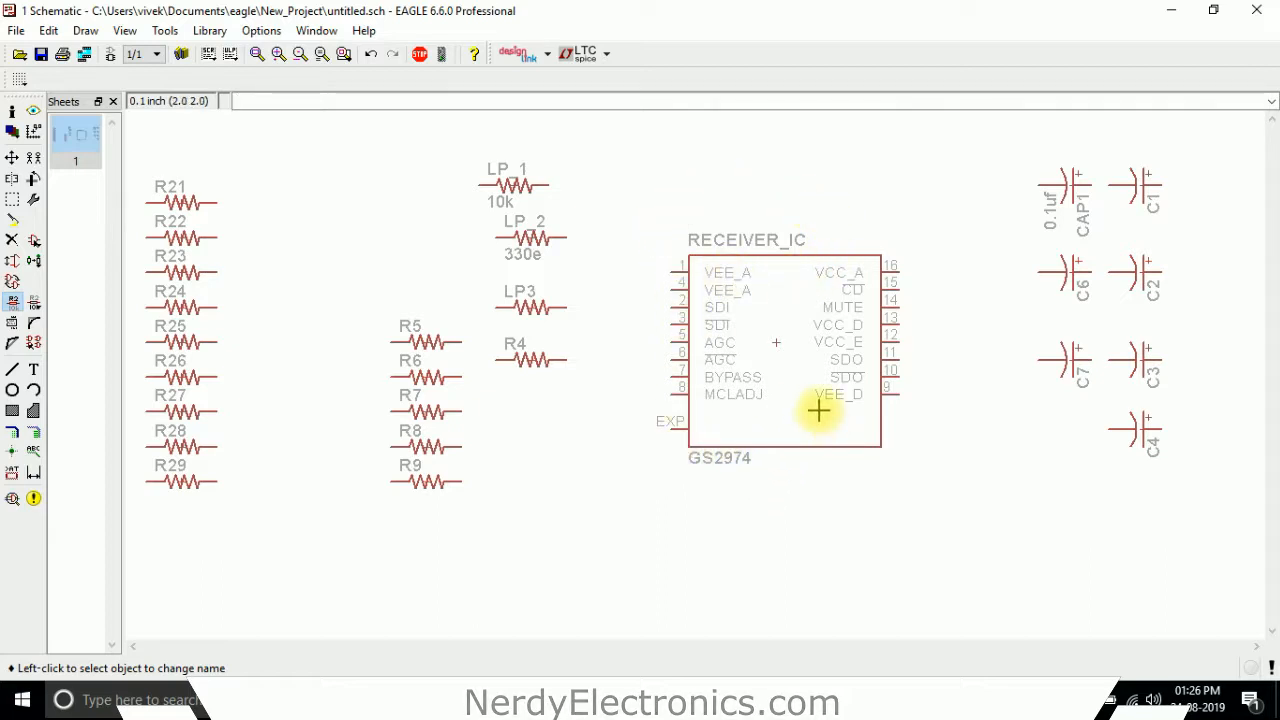
mouse_move(788, 308)
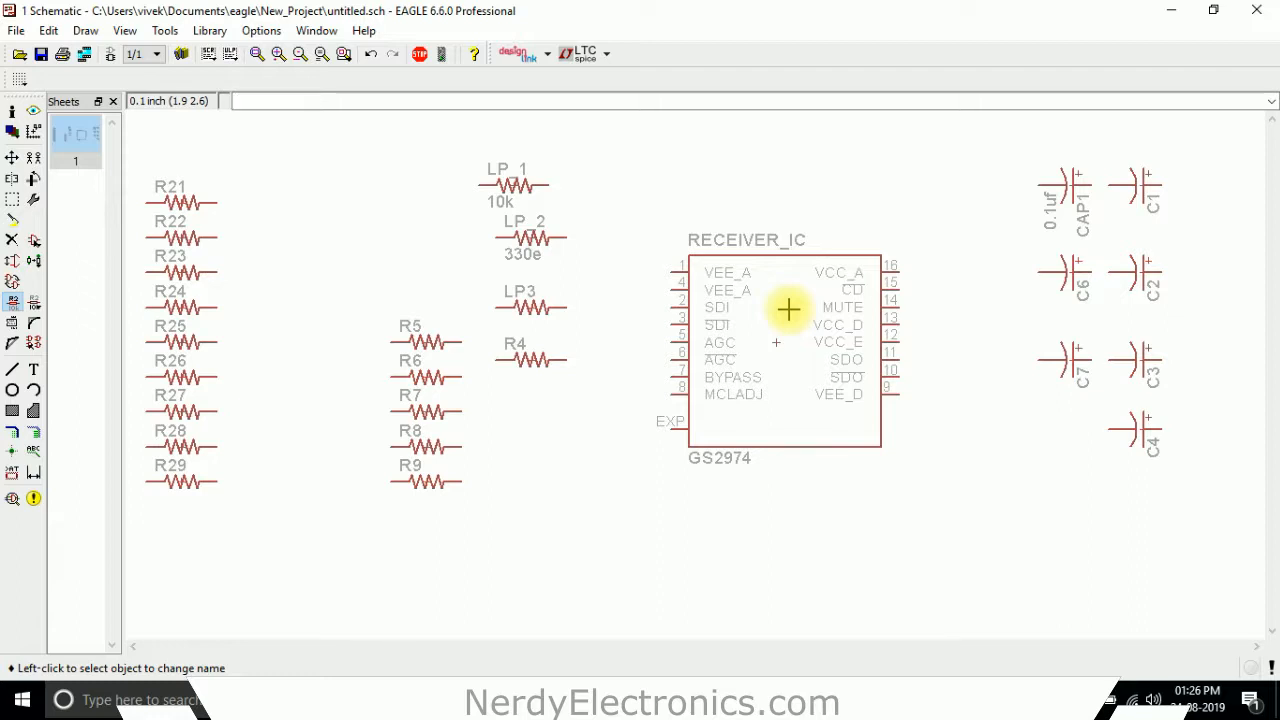
mouse_move(836, 232)
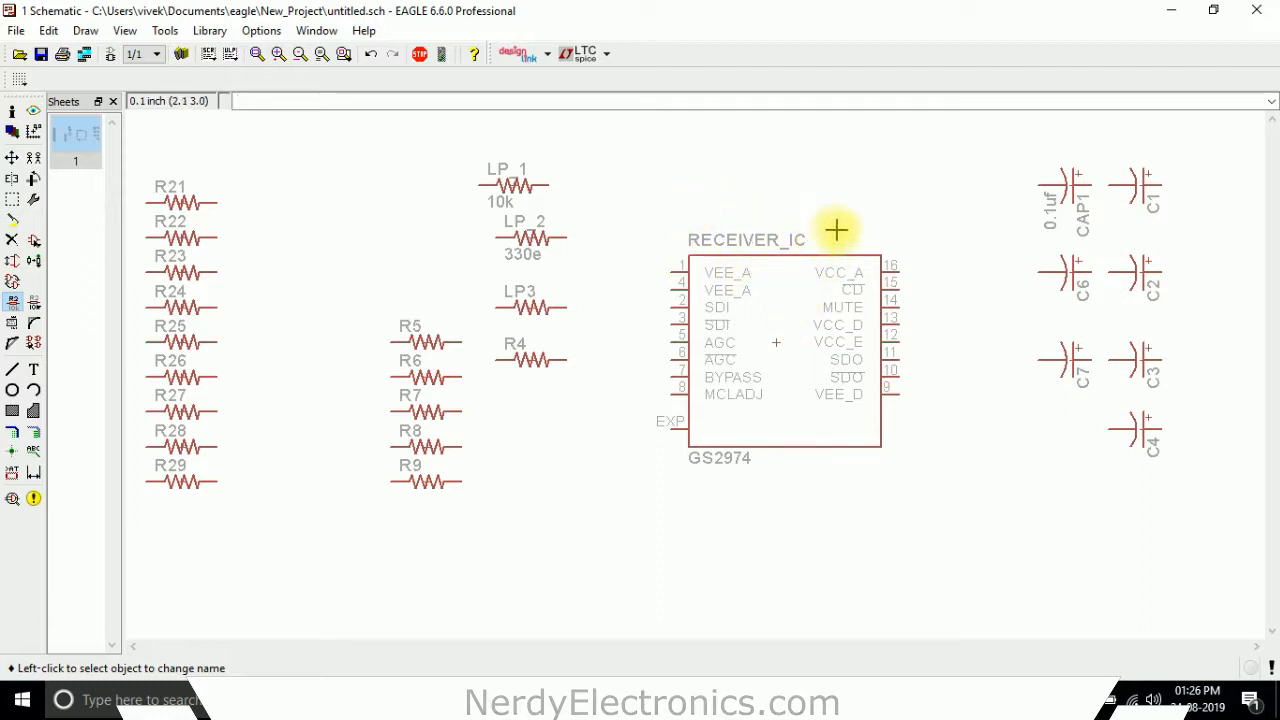
mouse_move(776, 344)
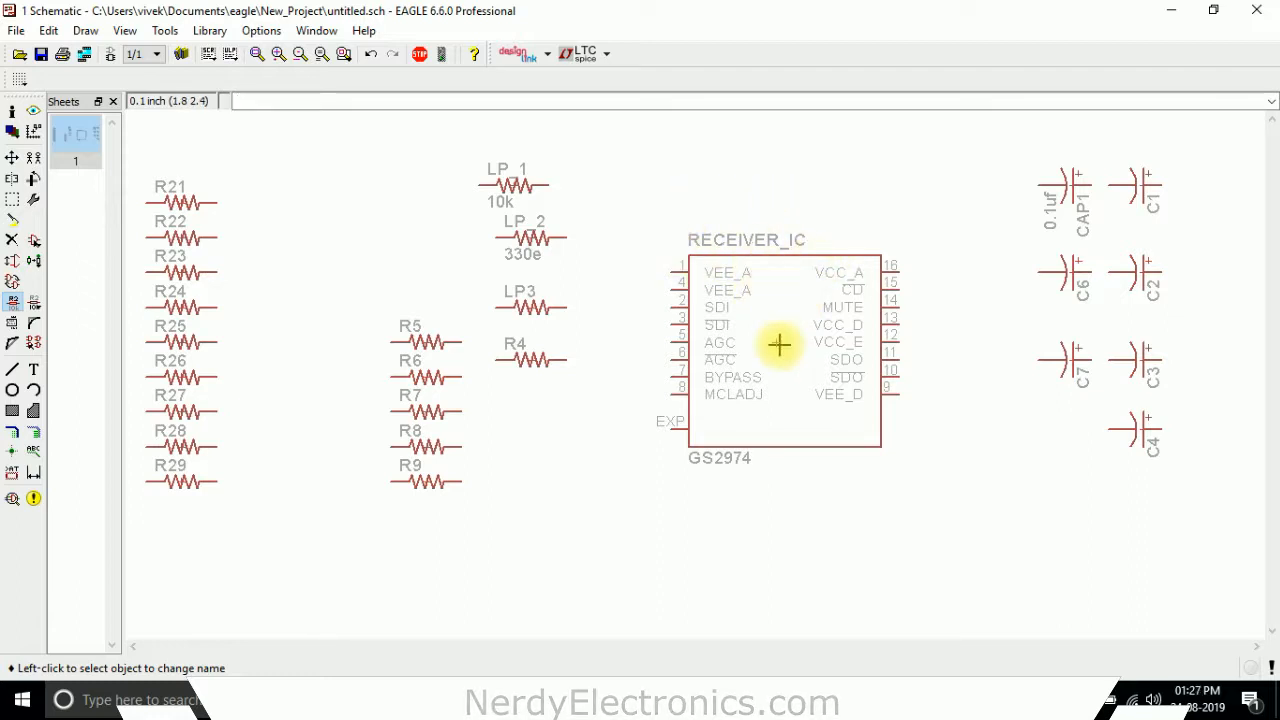
mouse_move(784, 350)
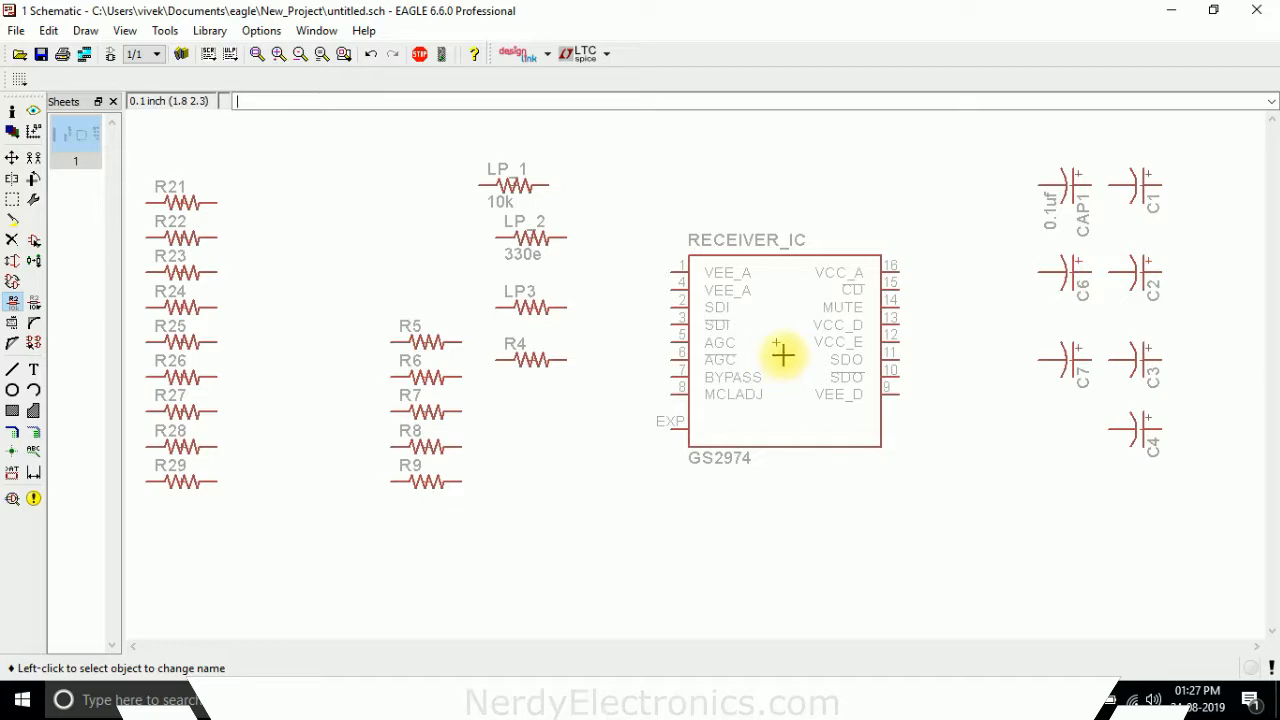
mouse_move(592, 260)
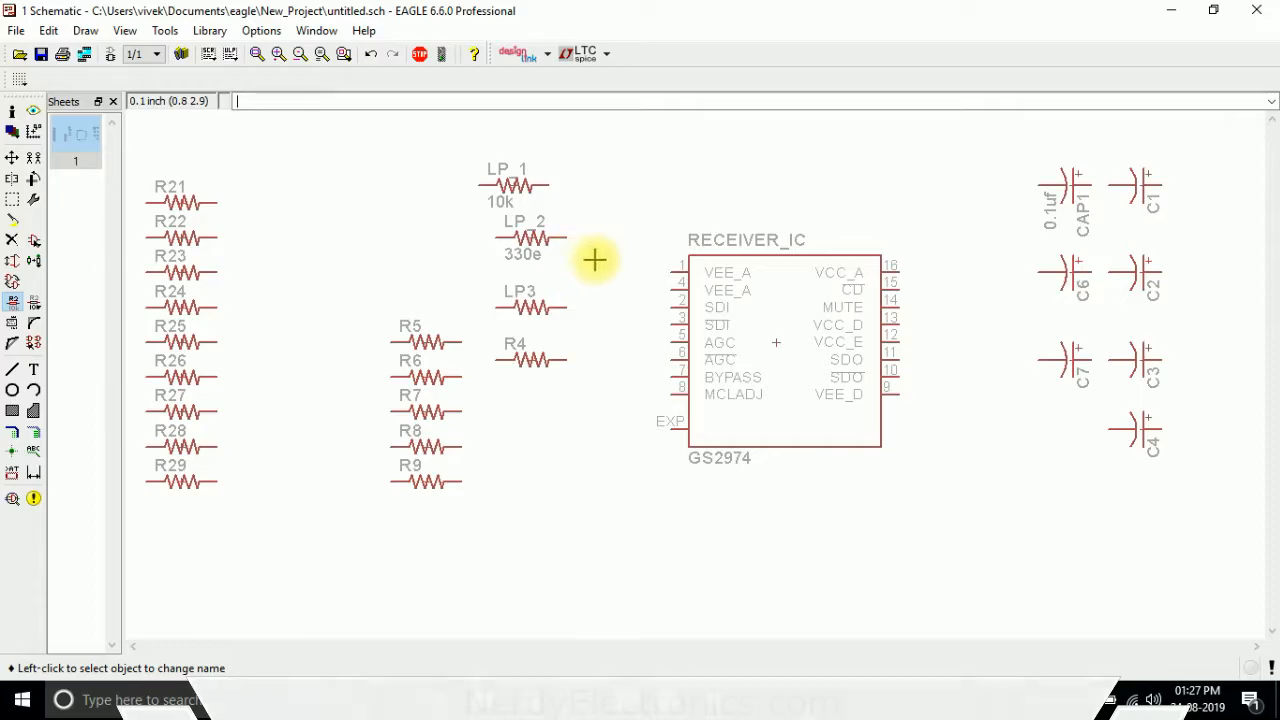